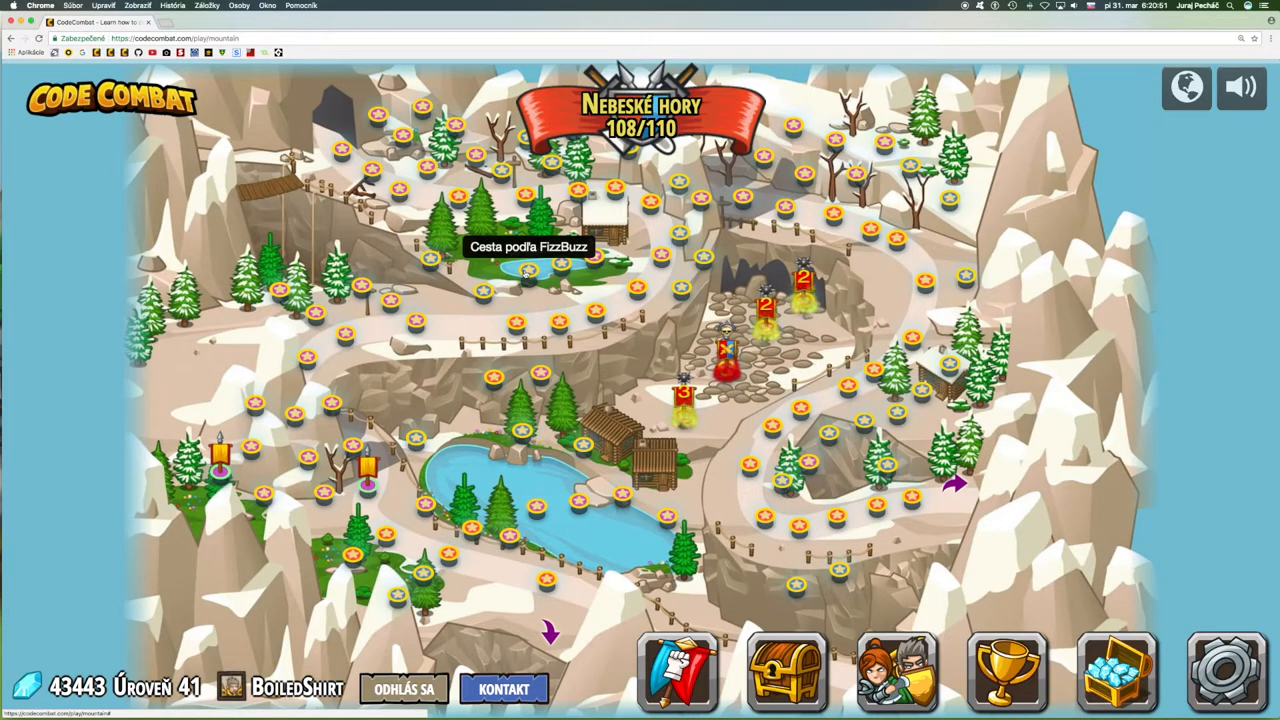
Step: Select the 'Cesta podľa FizzBuzz' level on the mountain map to reach its inventory
left_click(528, 265)
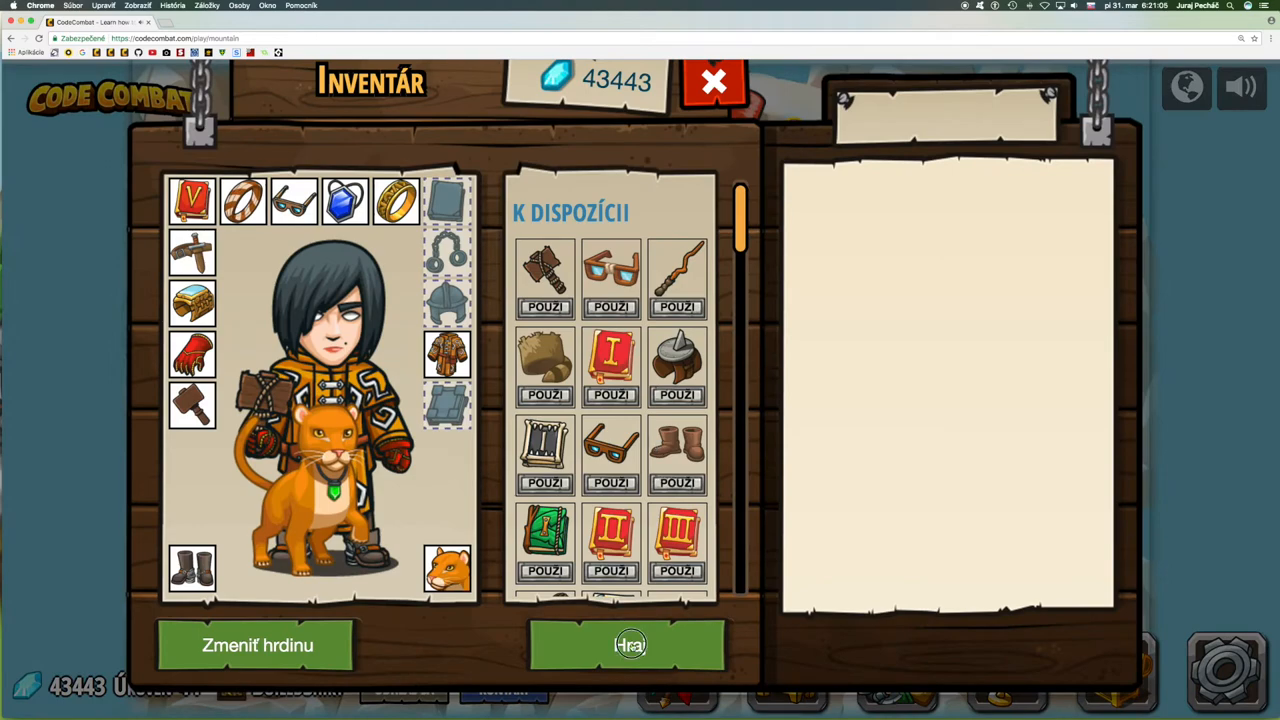
Step: Start the level from the inventory screen with the 'Hra' button
left_click(628, 645)
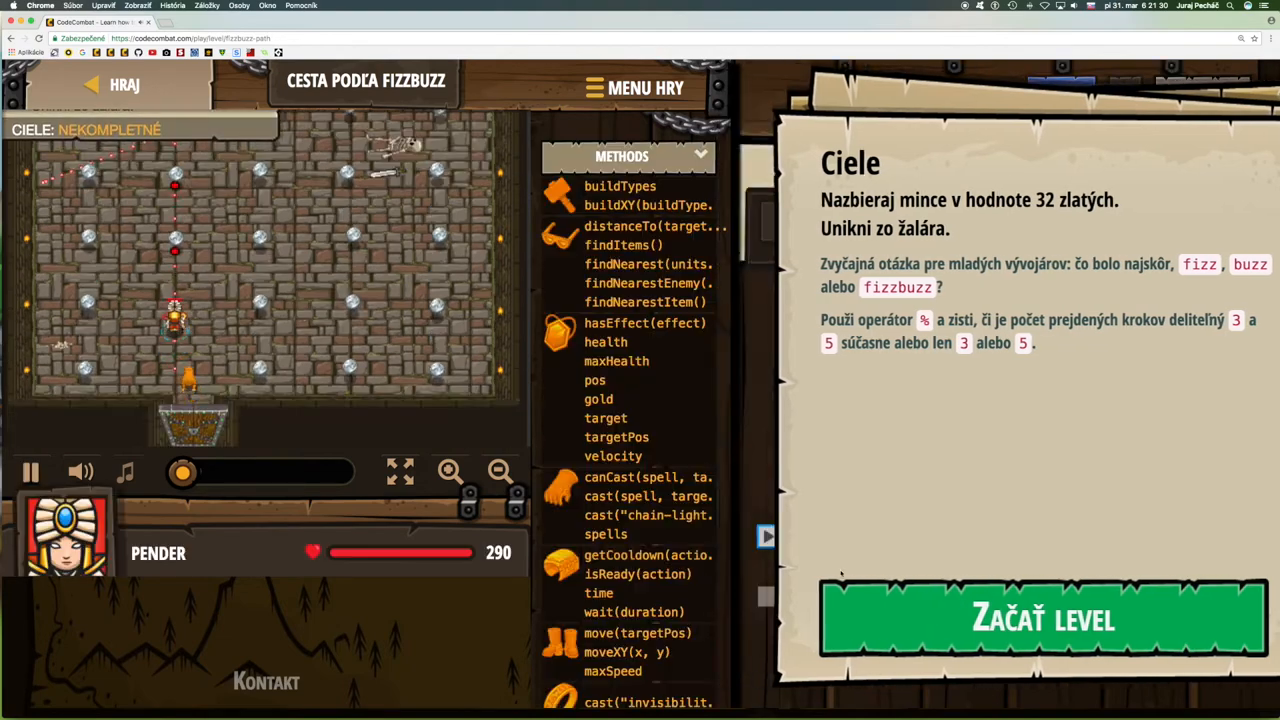
Step: Begin the level with 'Začať level' to show the Python starter code
left_click(1043, 618)
type("if st")
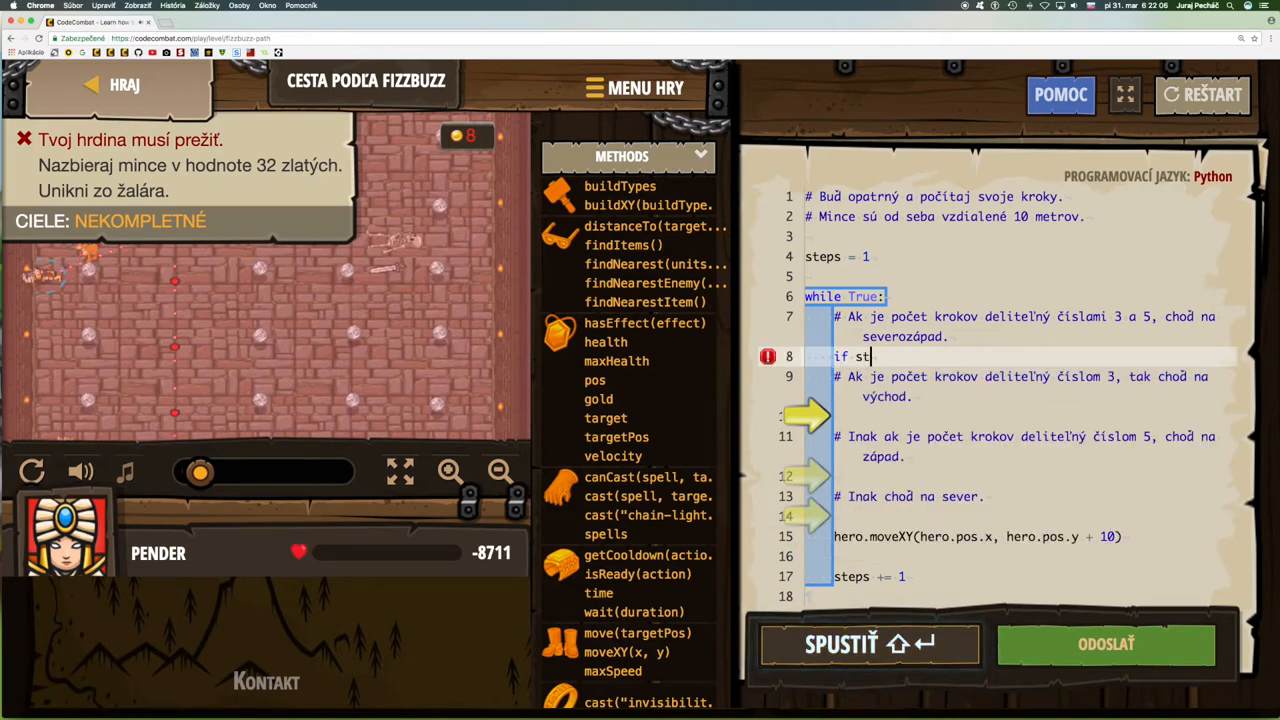
Step: Complete line 8 as the condition 'if steps % 15 == 0:'
type("eps")
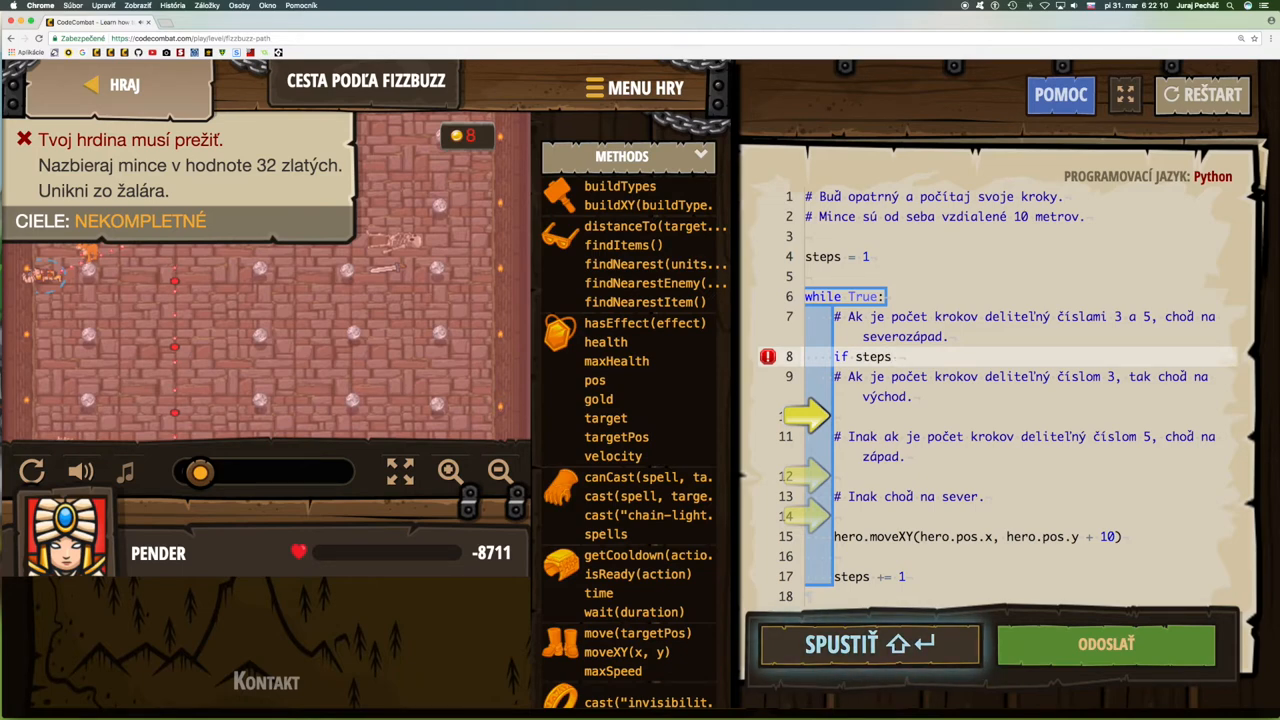
type("%")
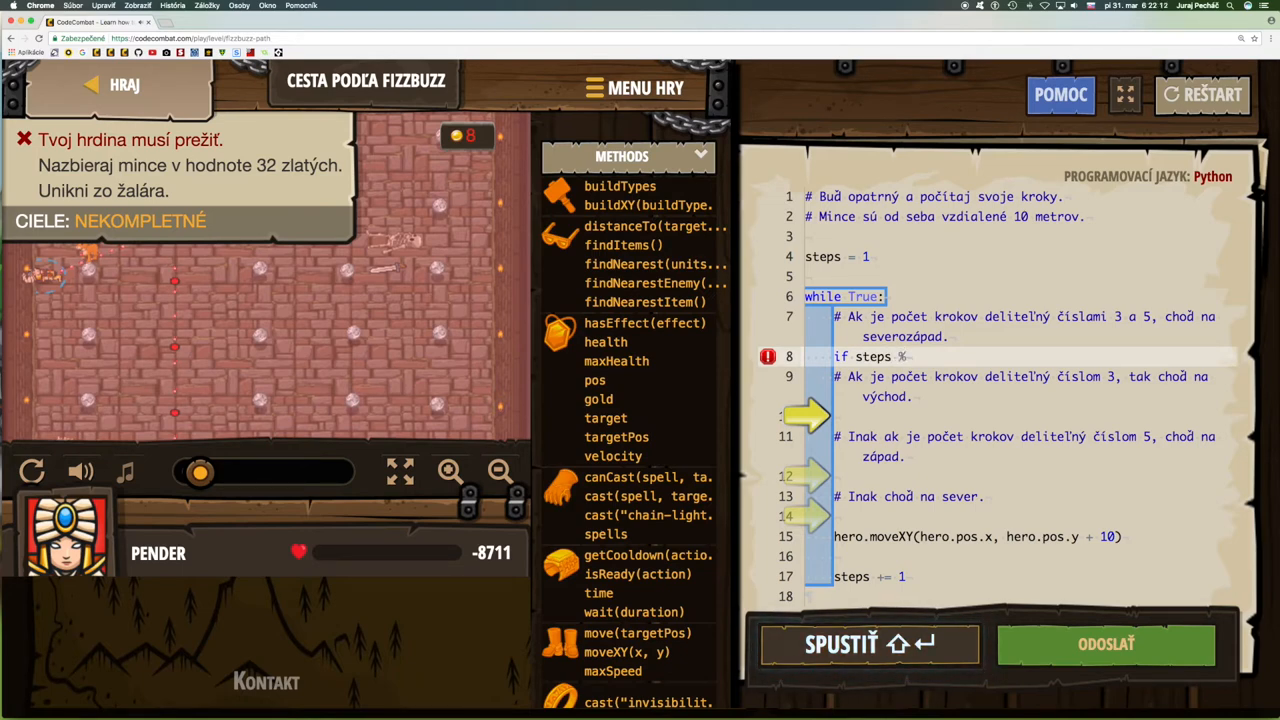
type("1")
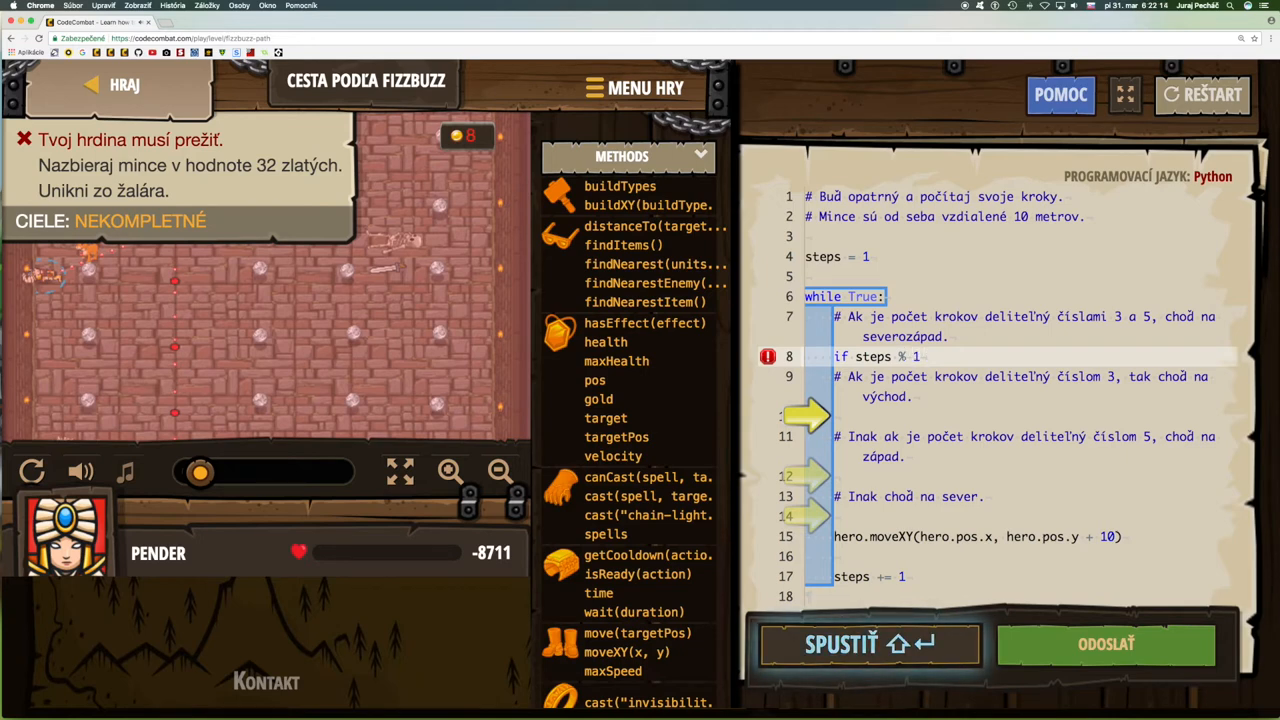
type("5")
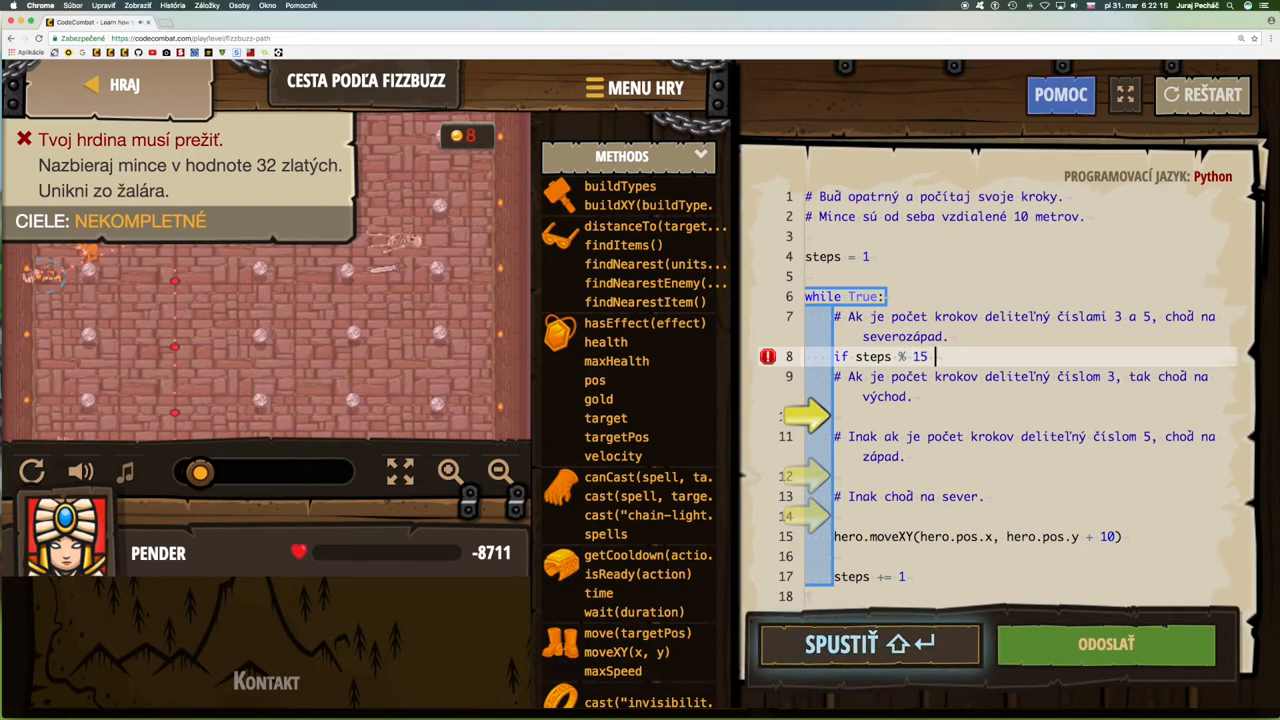
type("==")
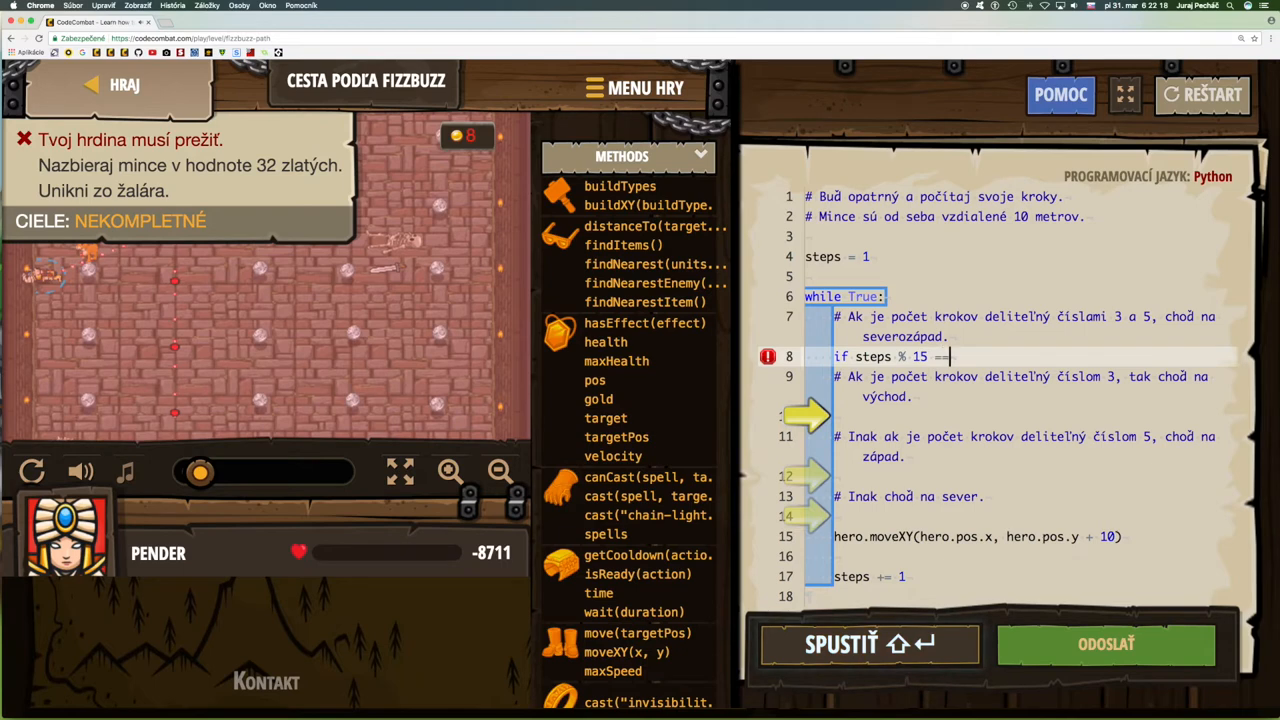
type("0")
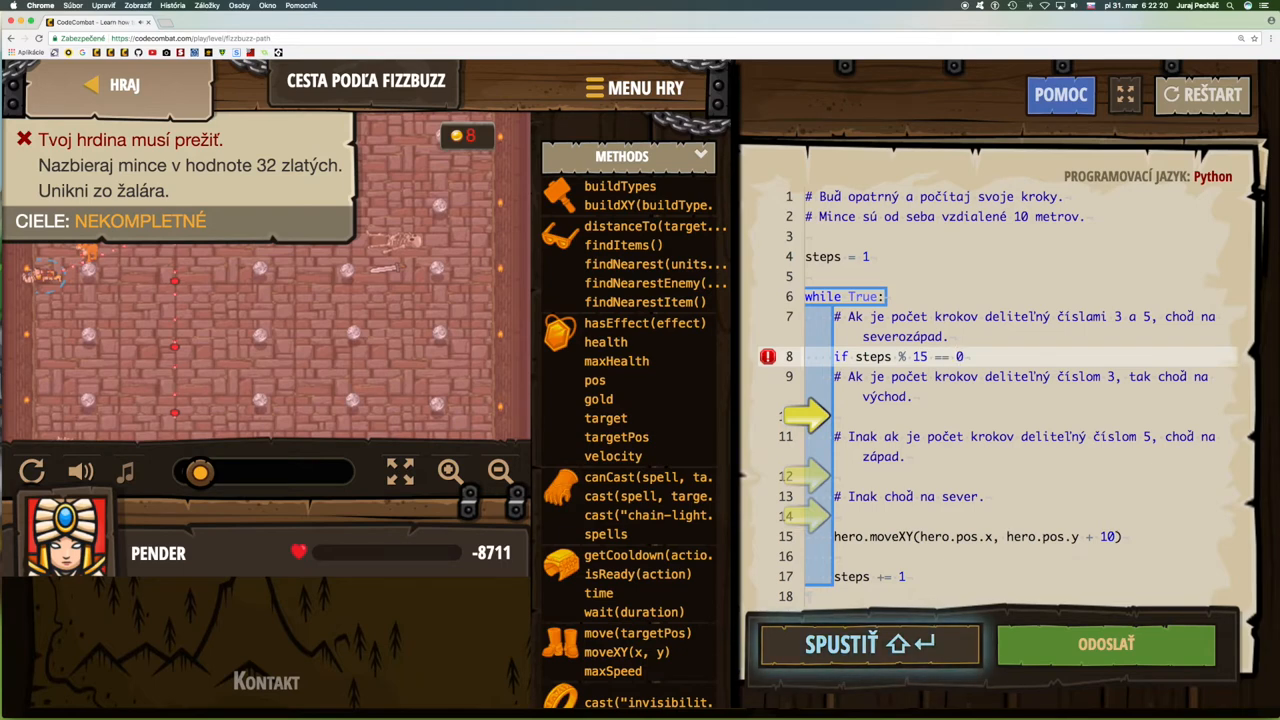
type(":")
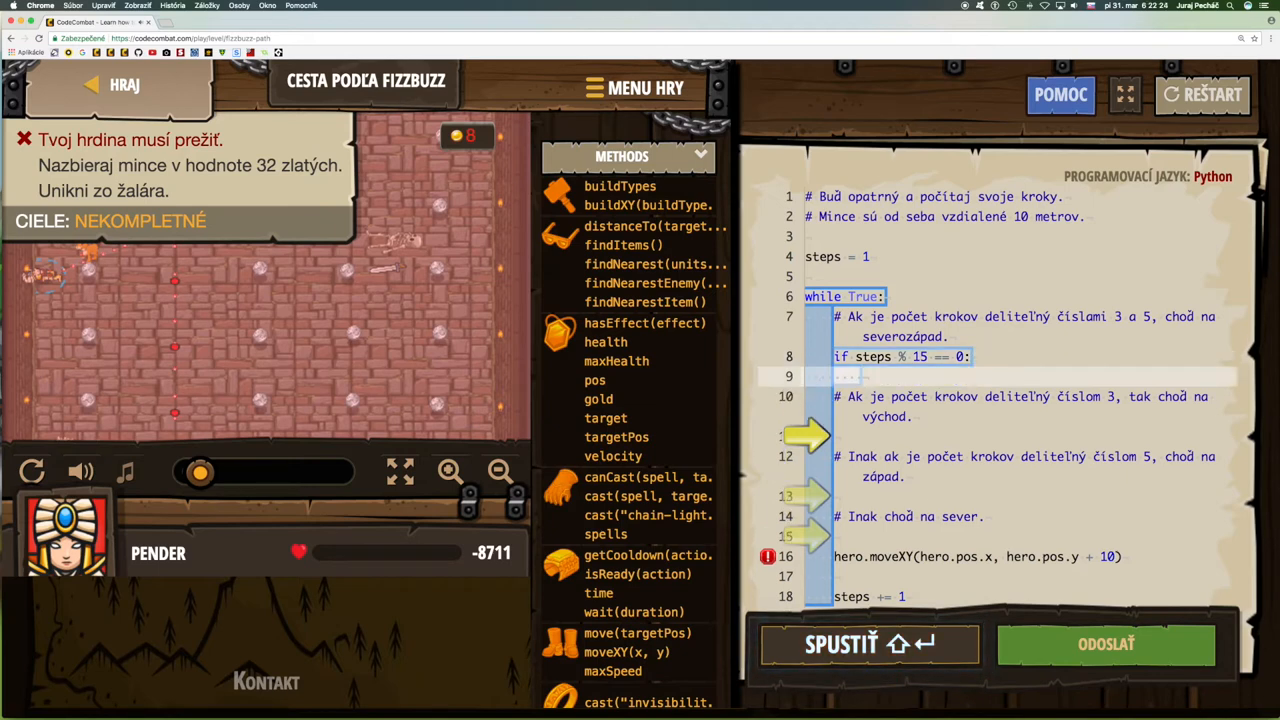
Step: Add hero.moveXY(hero.pos.x-10, hero.pos.y+10) under it, using autocomplete
type("mo")
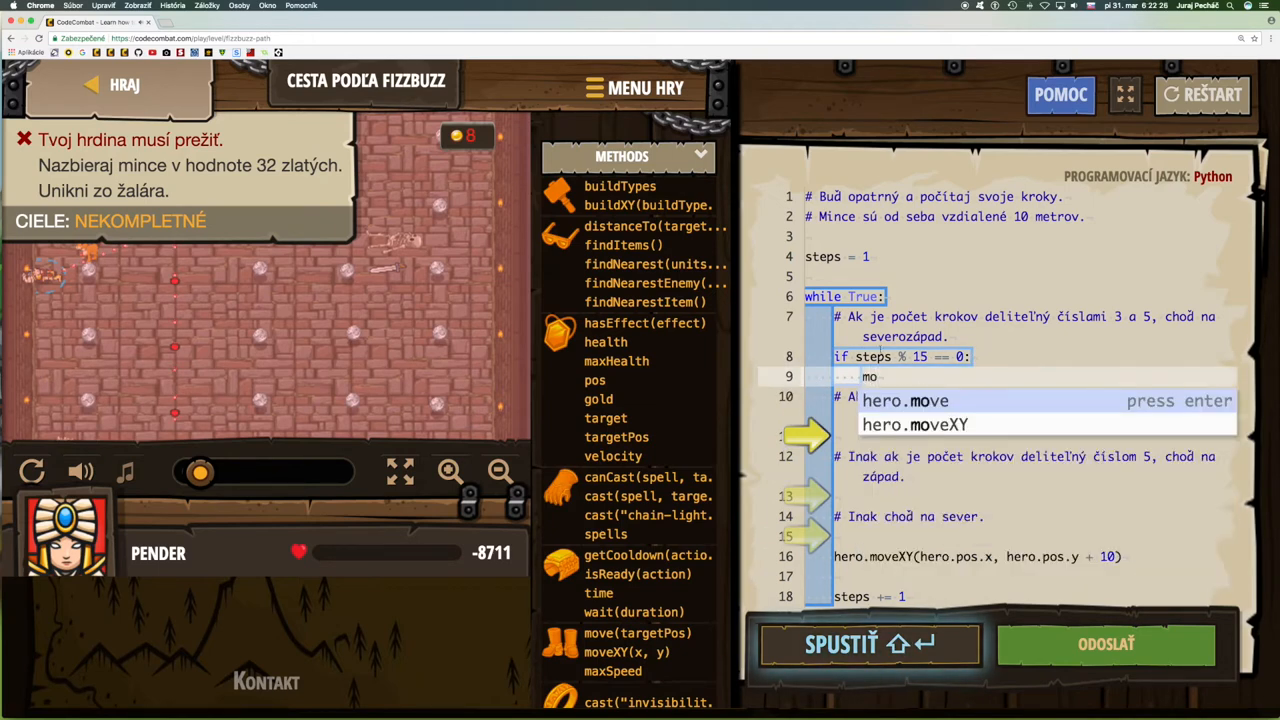
key("Enter")
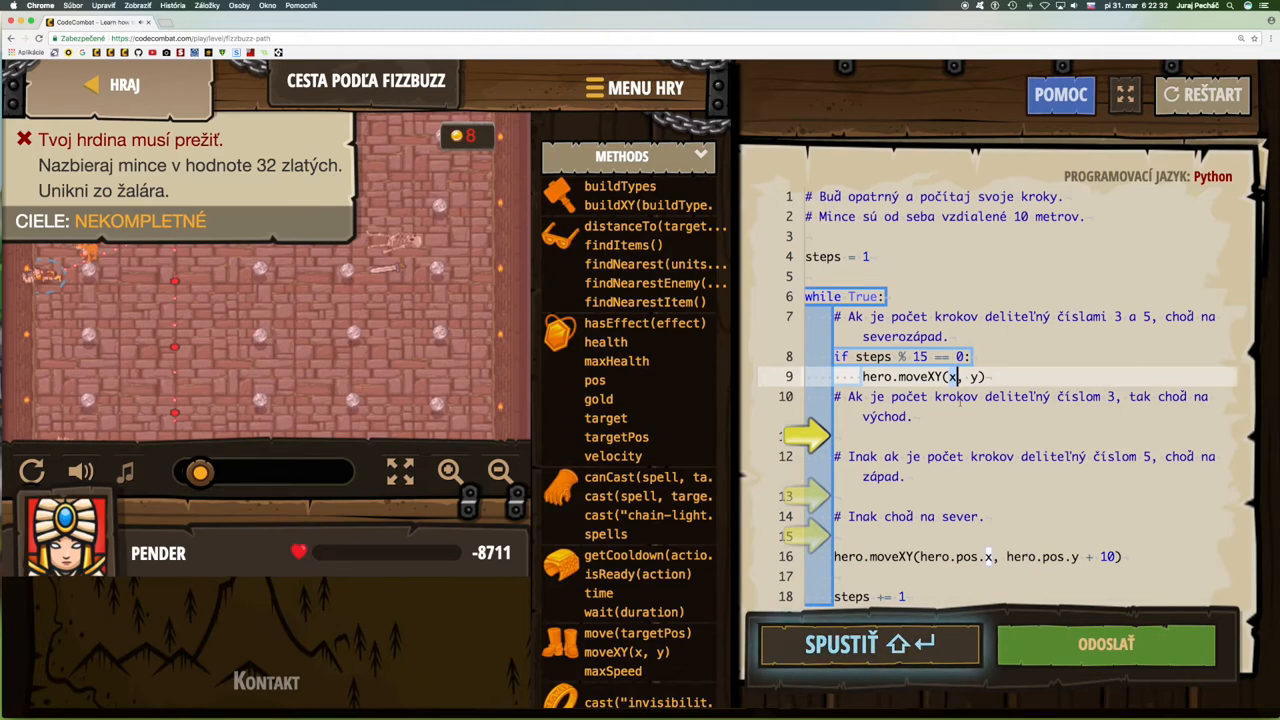
type("hero.pos.")
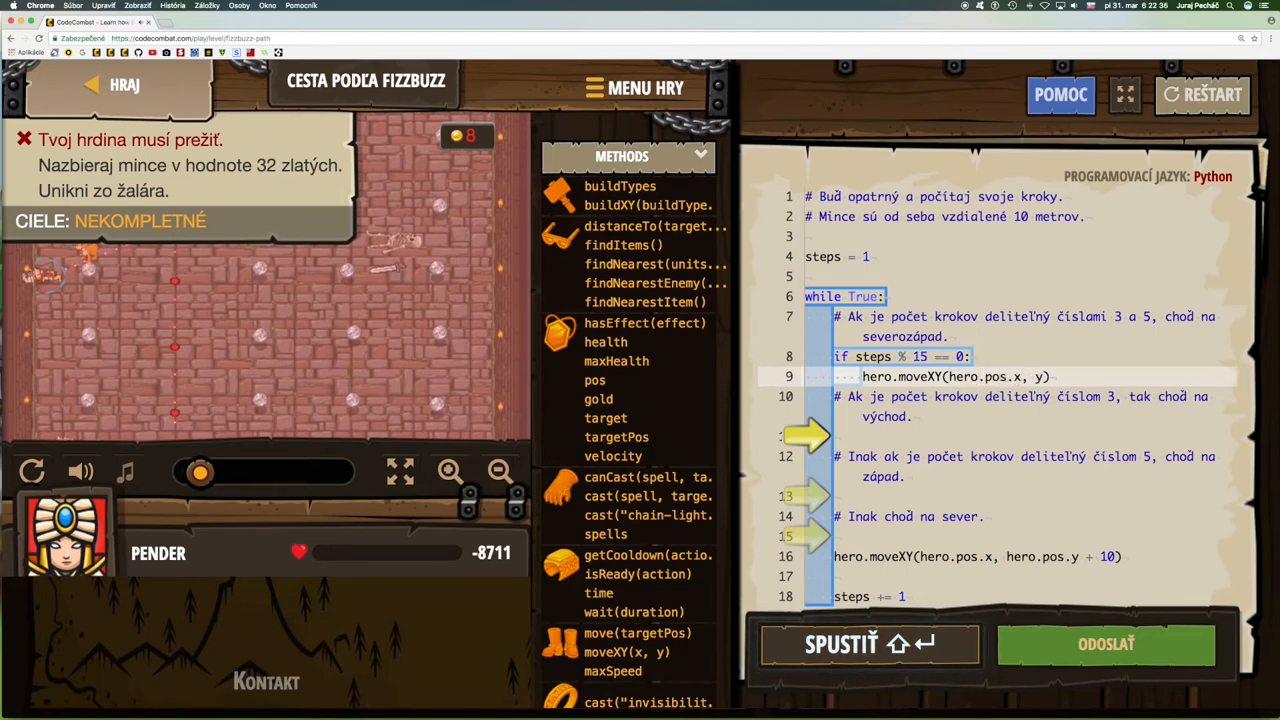
type("-1")
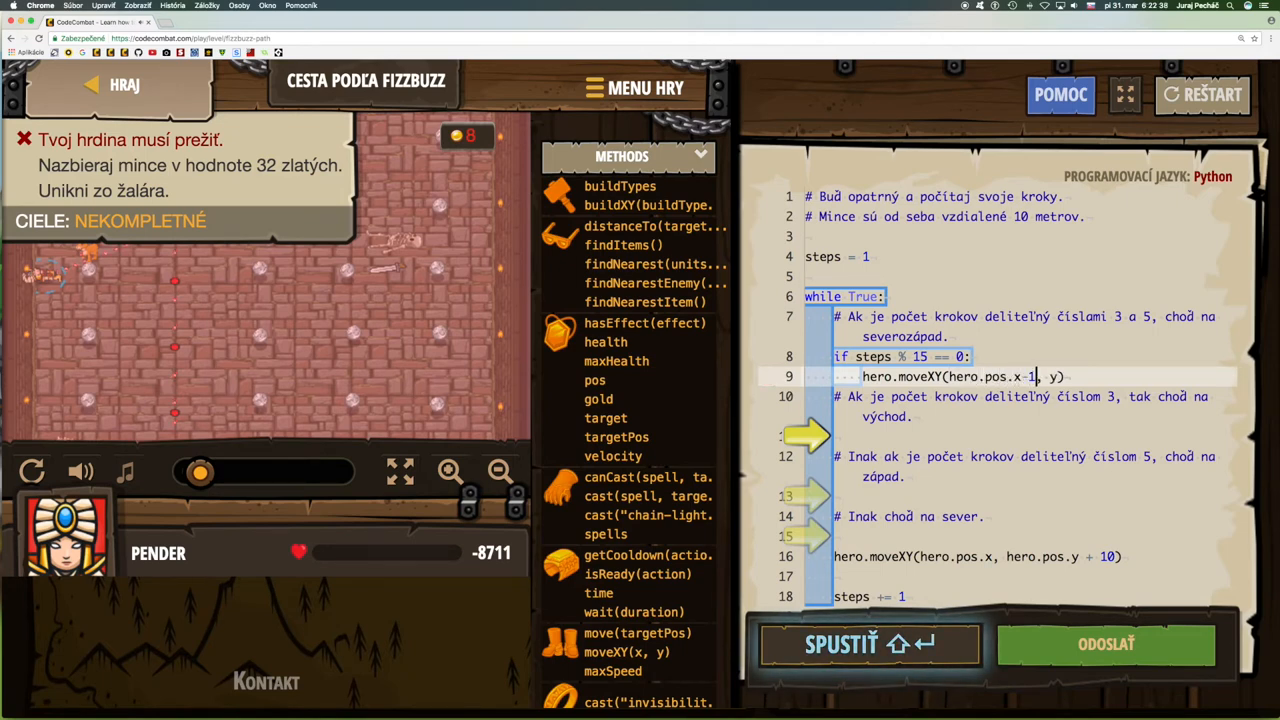
type("0")
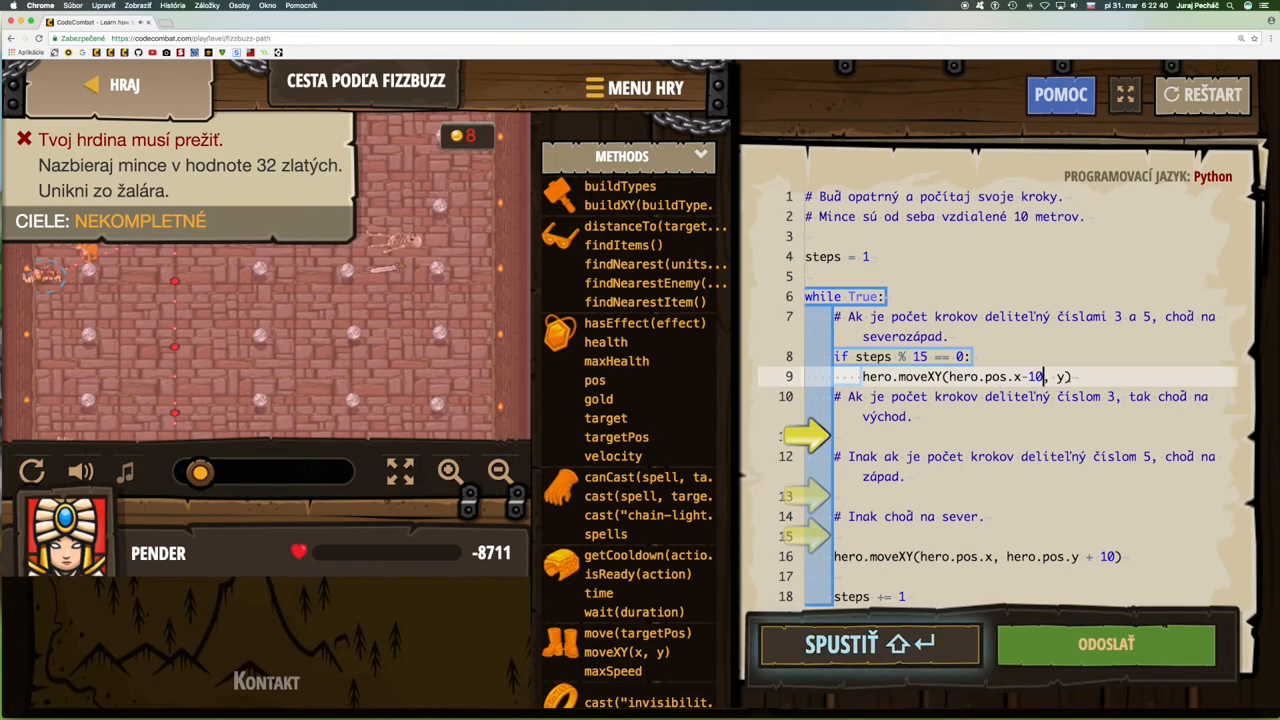
type("h")
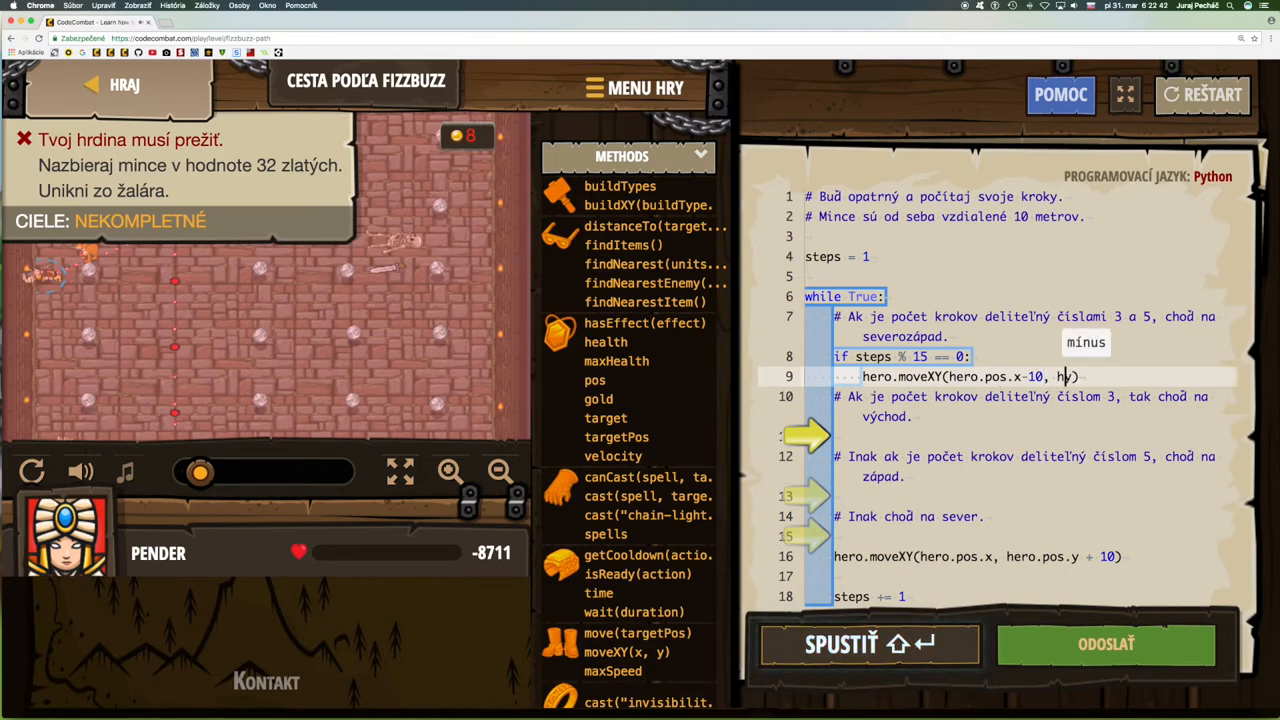
type("ero.pos.")
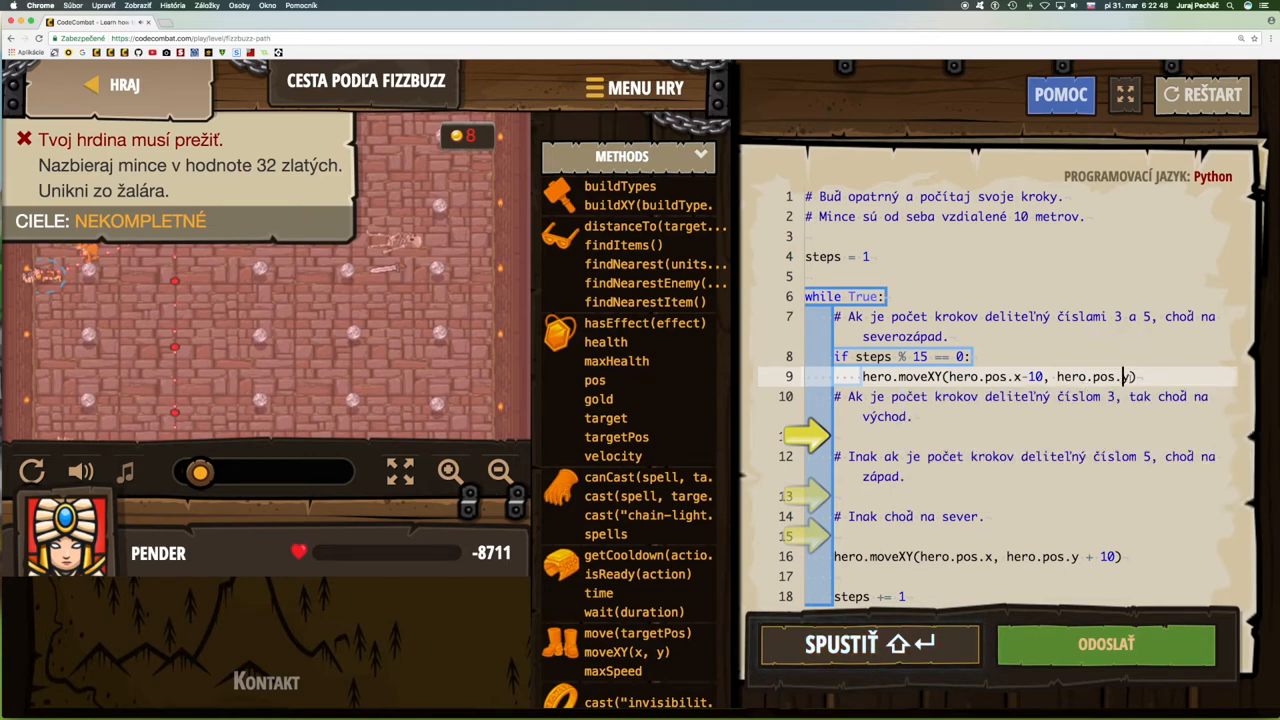
type("y+")
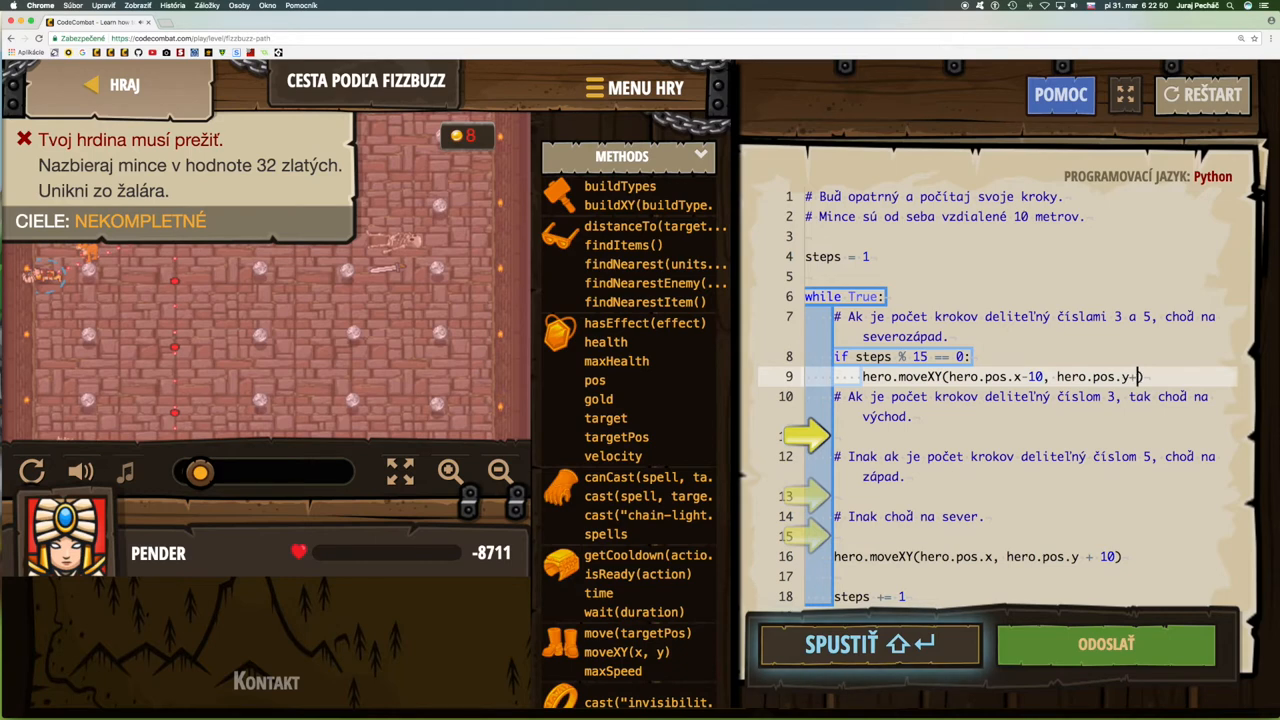
type("10")
left_click(1033, 436)
type("elif step")
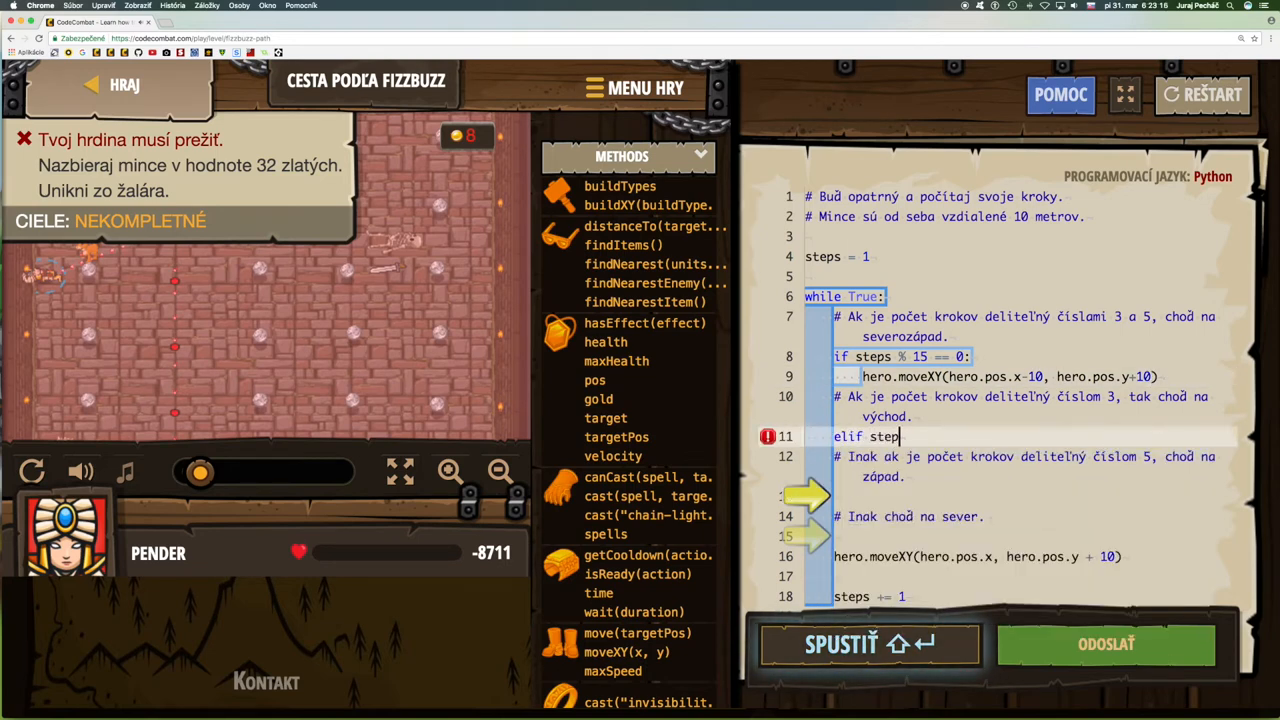
Step: Write the condition 'elif steps % 3 == 0:' on line 11
type("s")
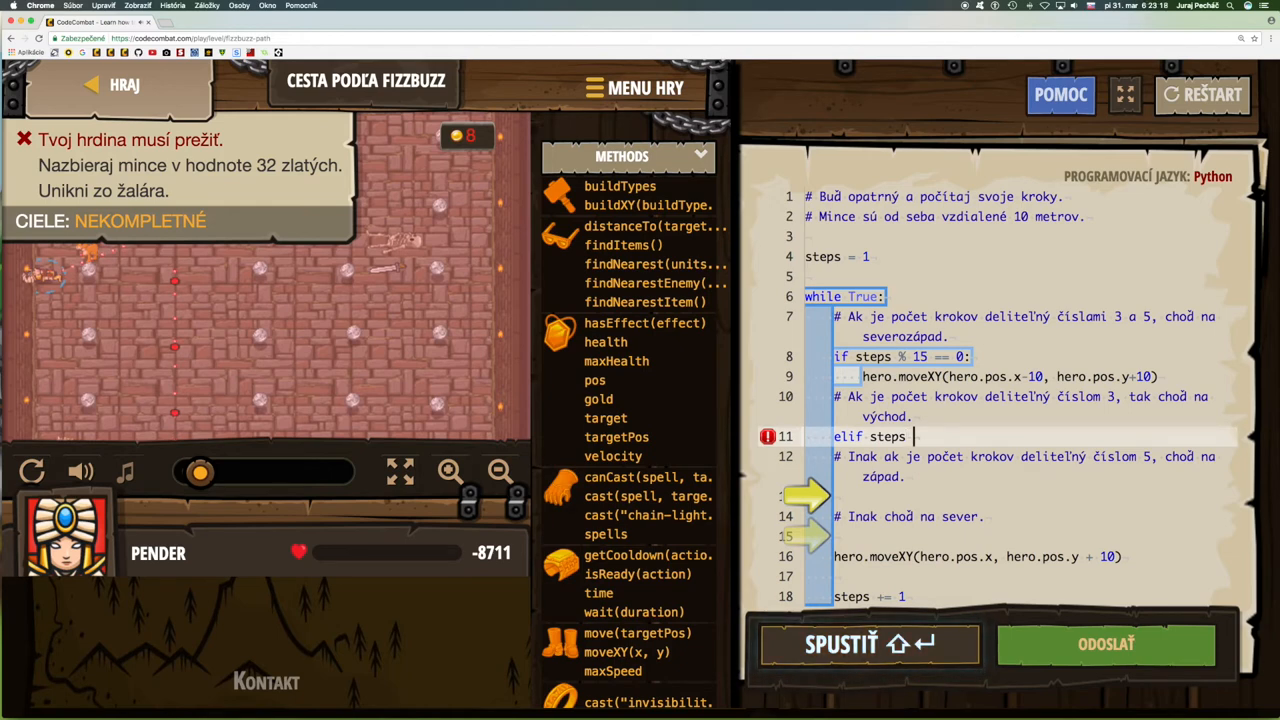
type("%")
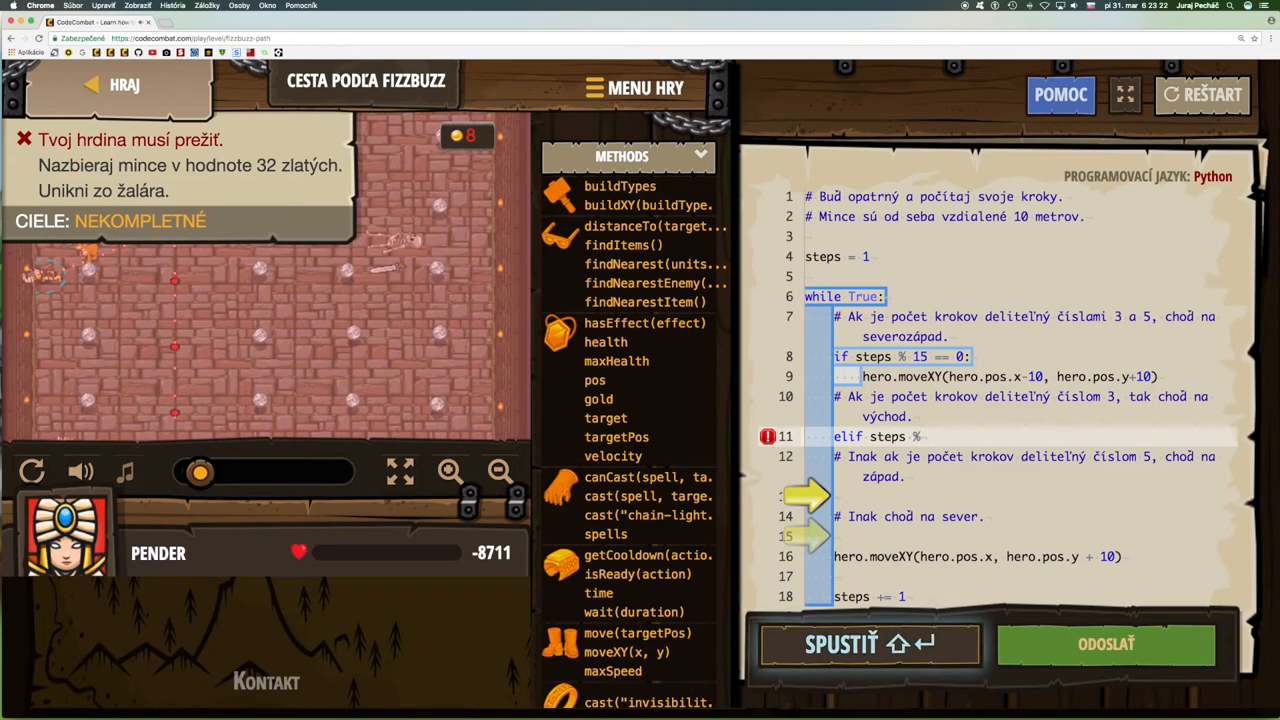
type("3")
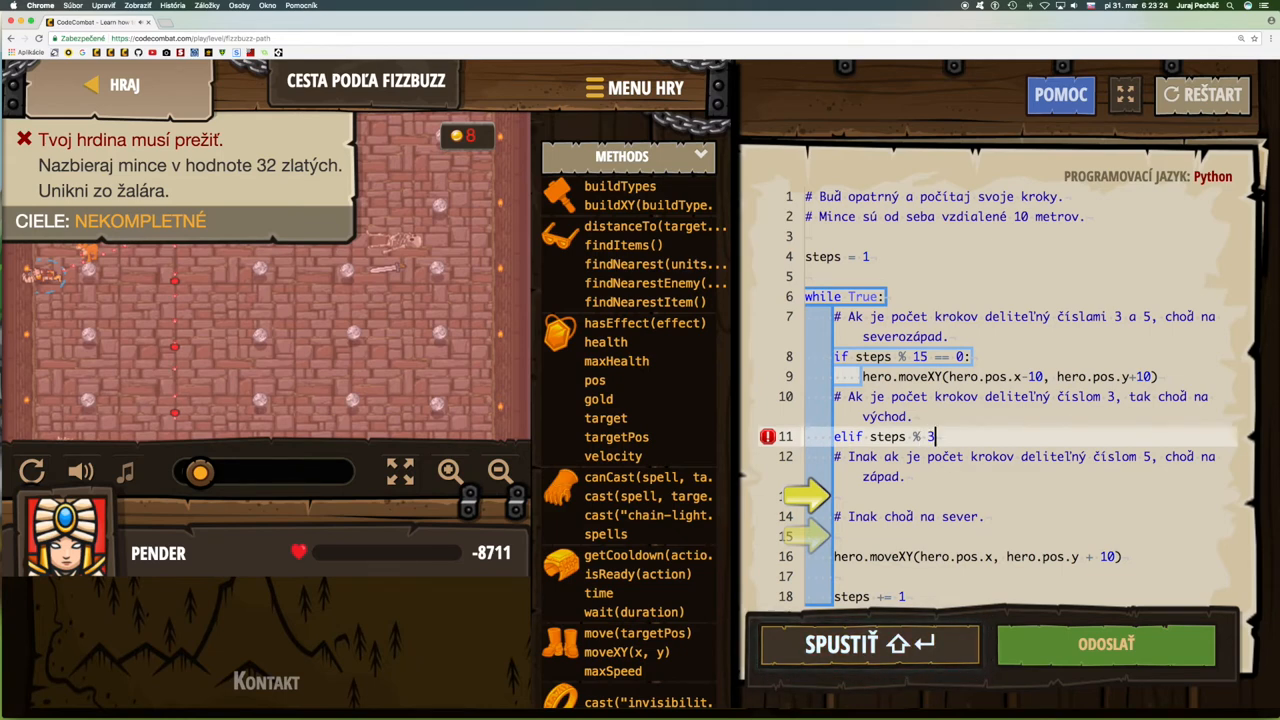
type("==")
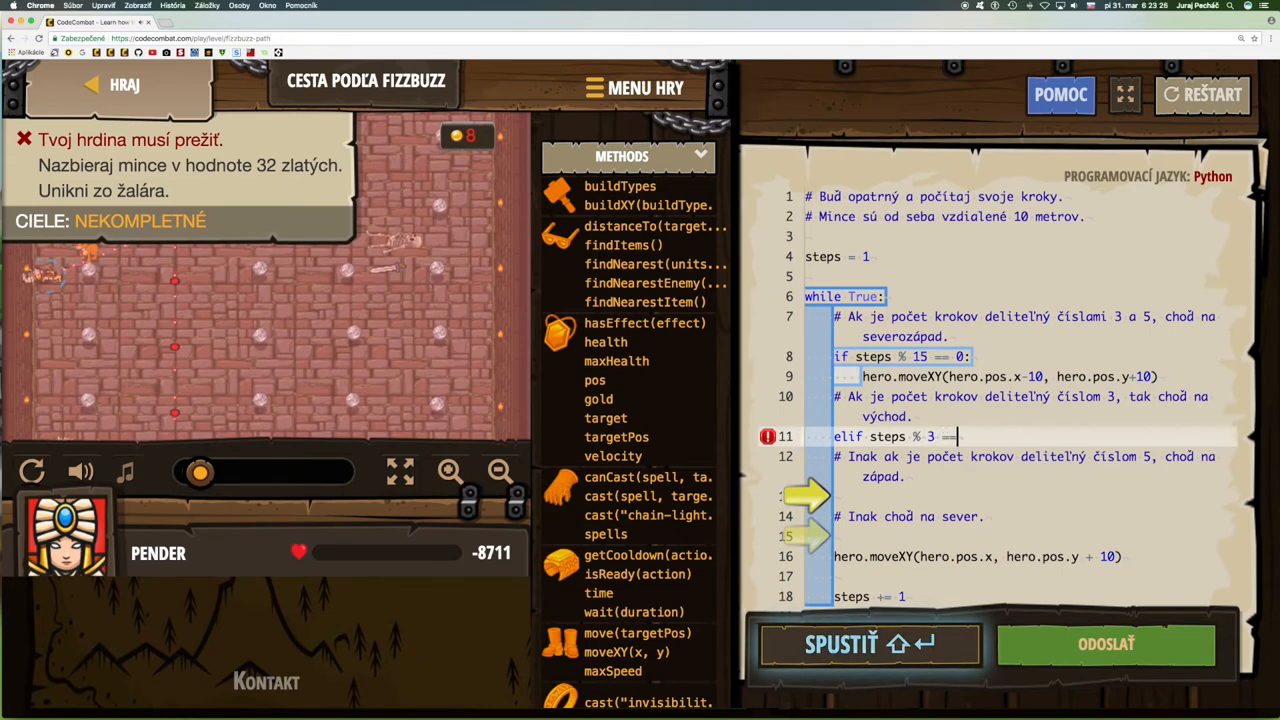
type("0:")
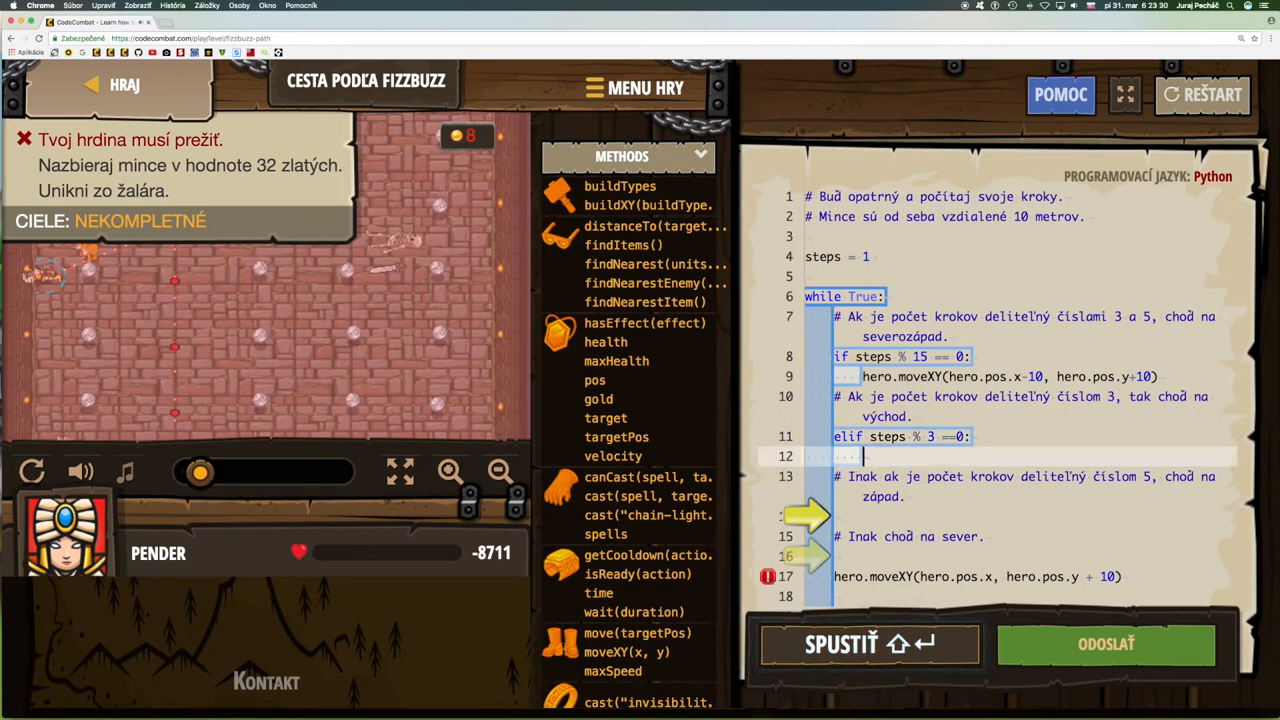
Step: Insert hero.moveXY(hero.pos.x+10, hero.pos.y) on line 12 via autocomplete
type("mo")
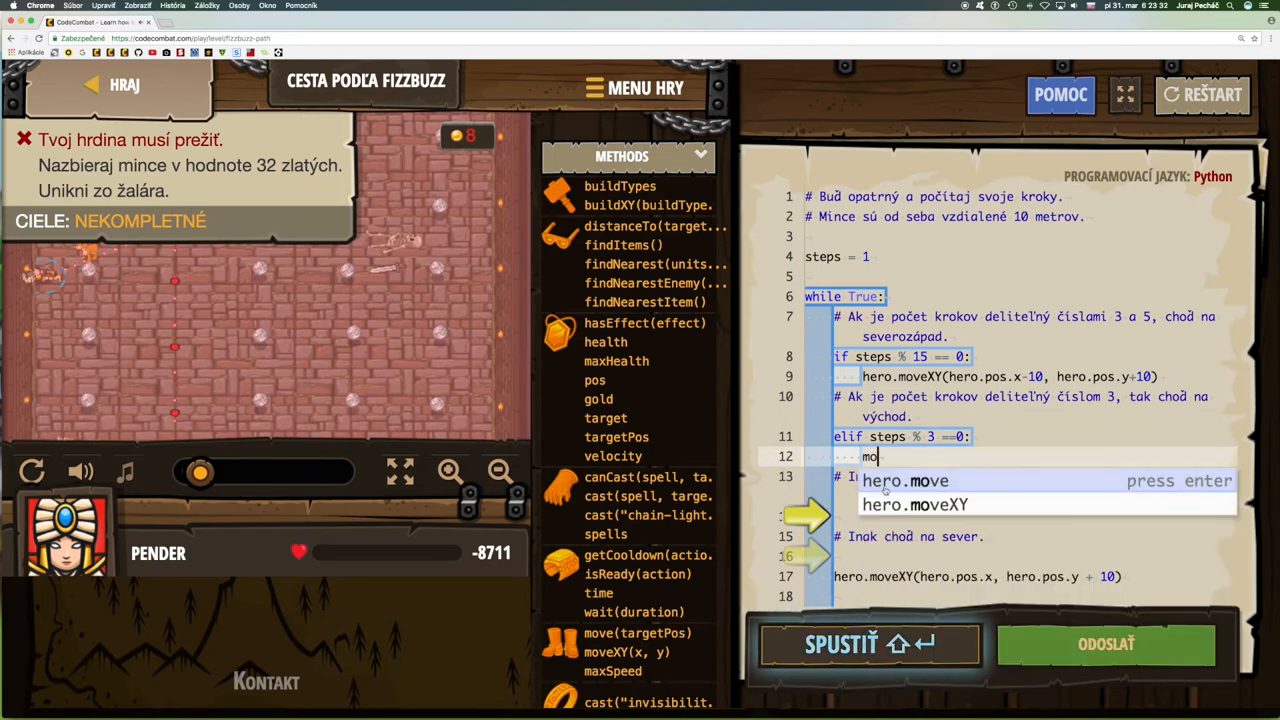
left_click(913, 504)
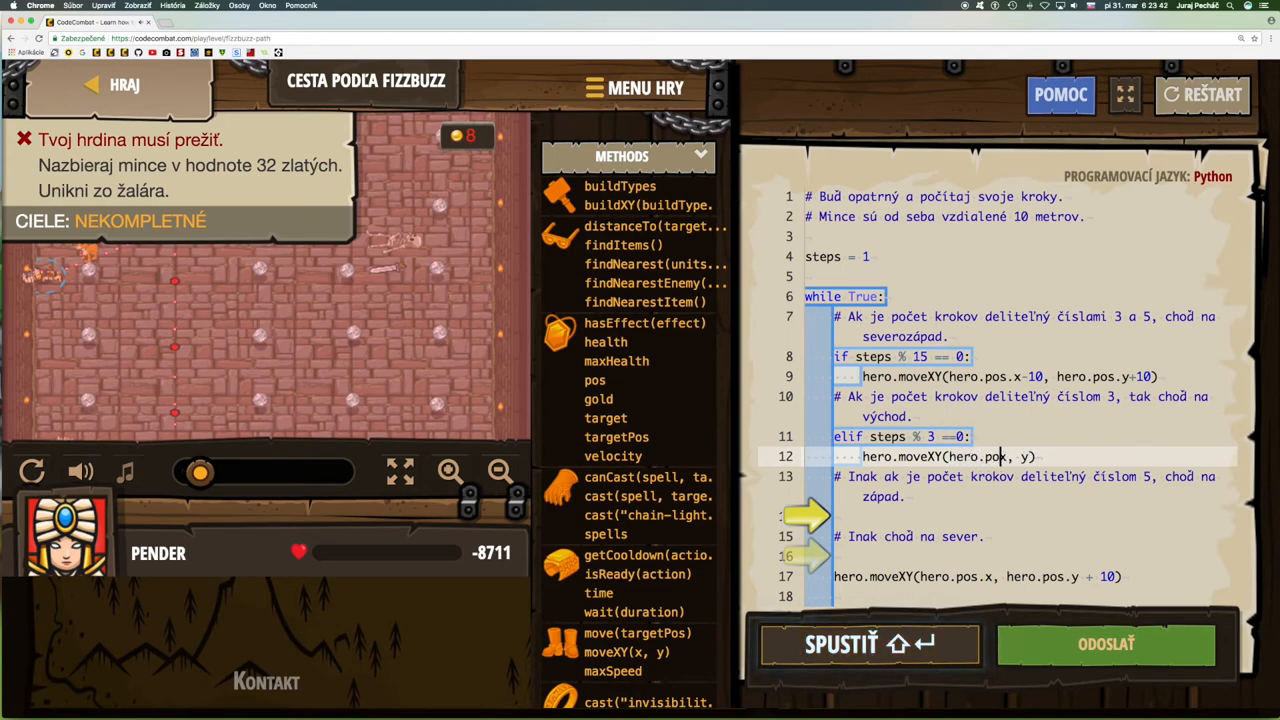
type("s.x")
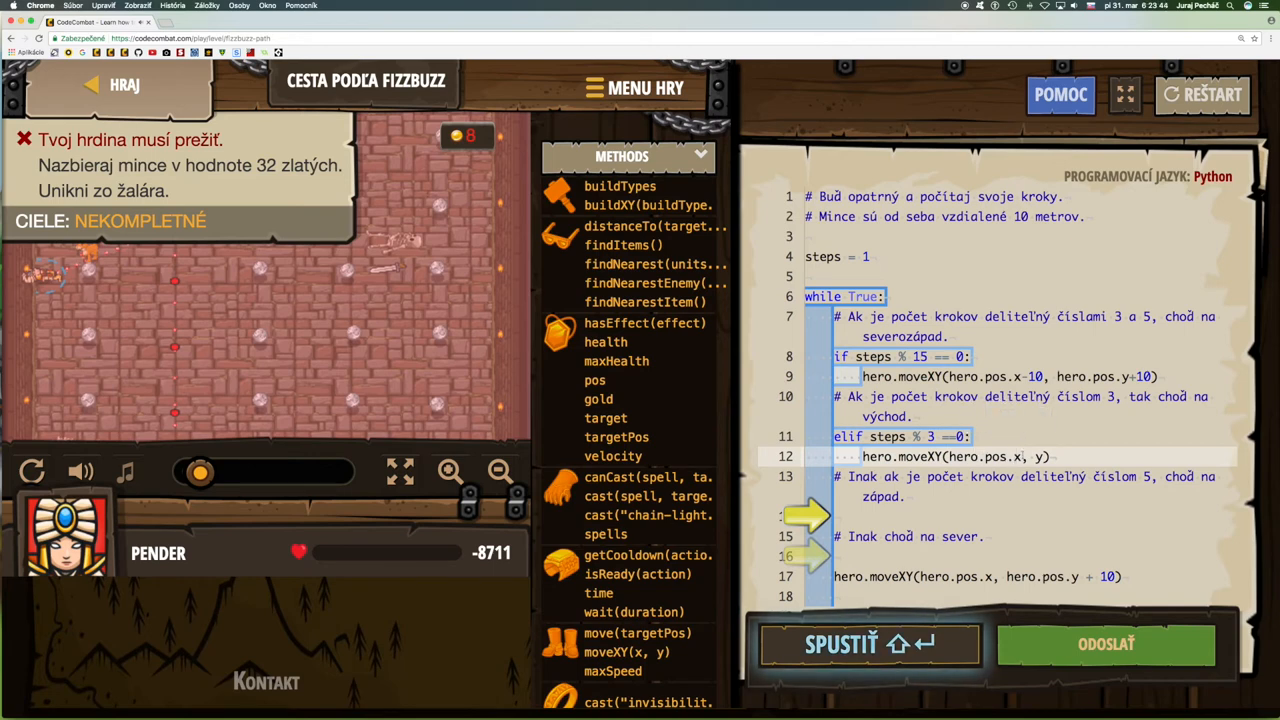
type("+10")
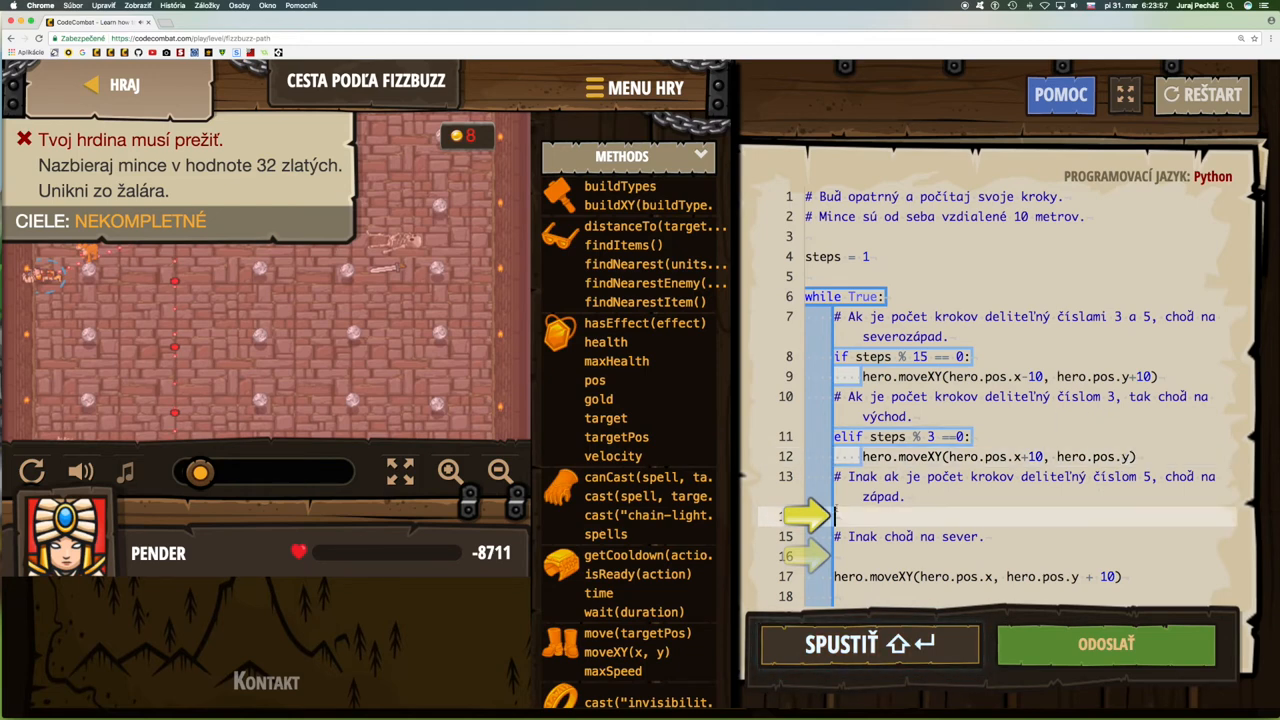
Step: Write 'elif steps % 5 == 0:' on line 14 and start an indented line
type("elif")
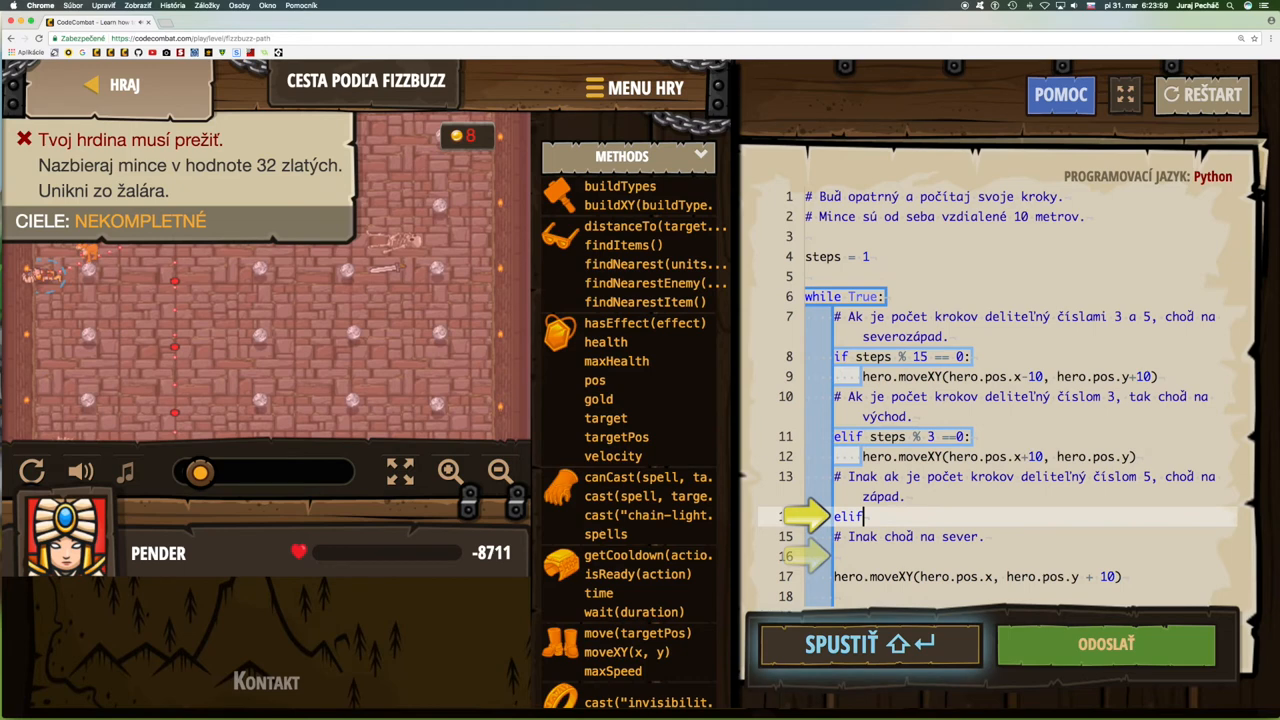
type("s")
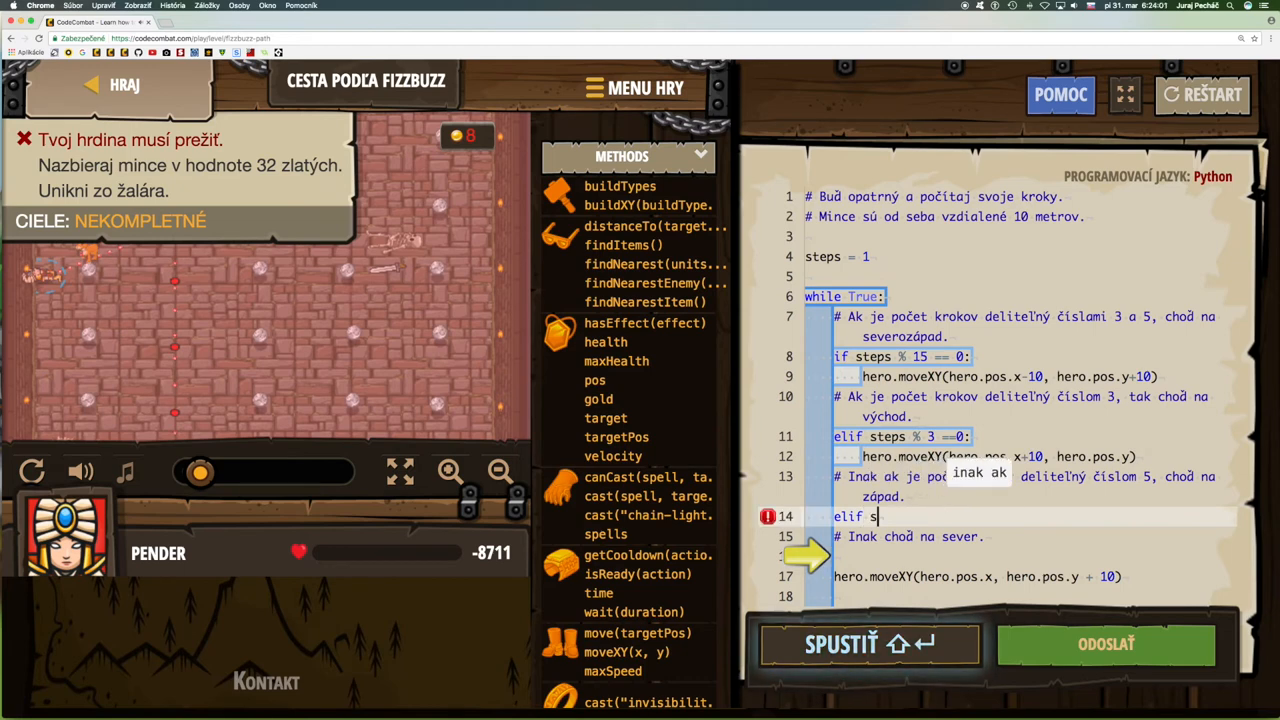
type("teps")
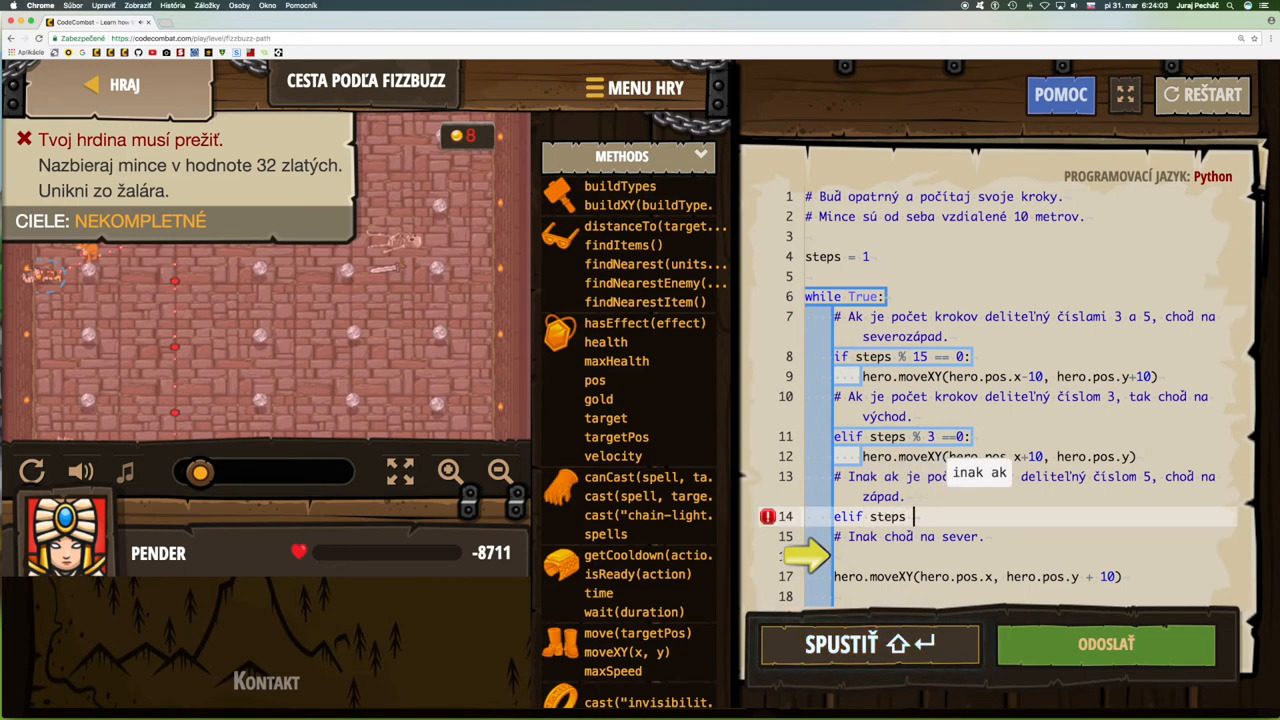
type("%")
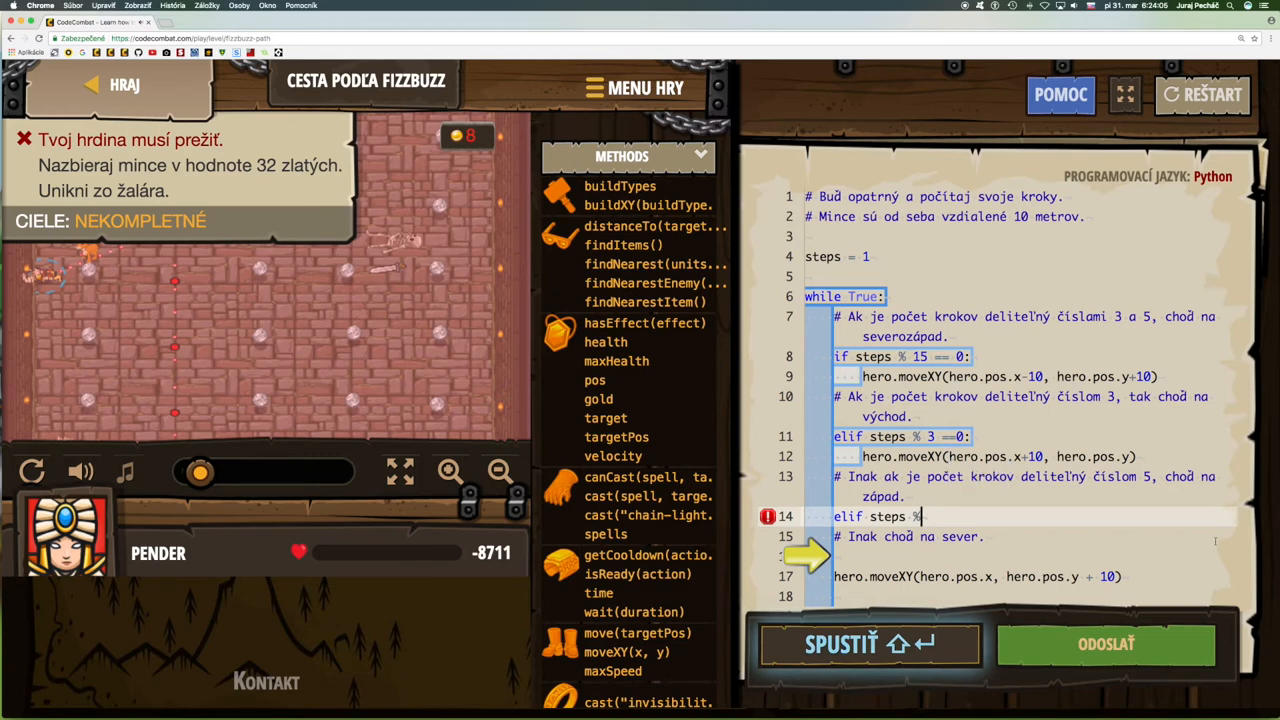
type("5")
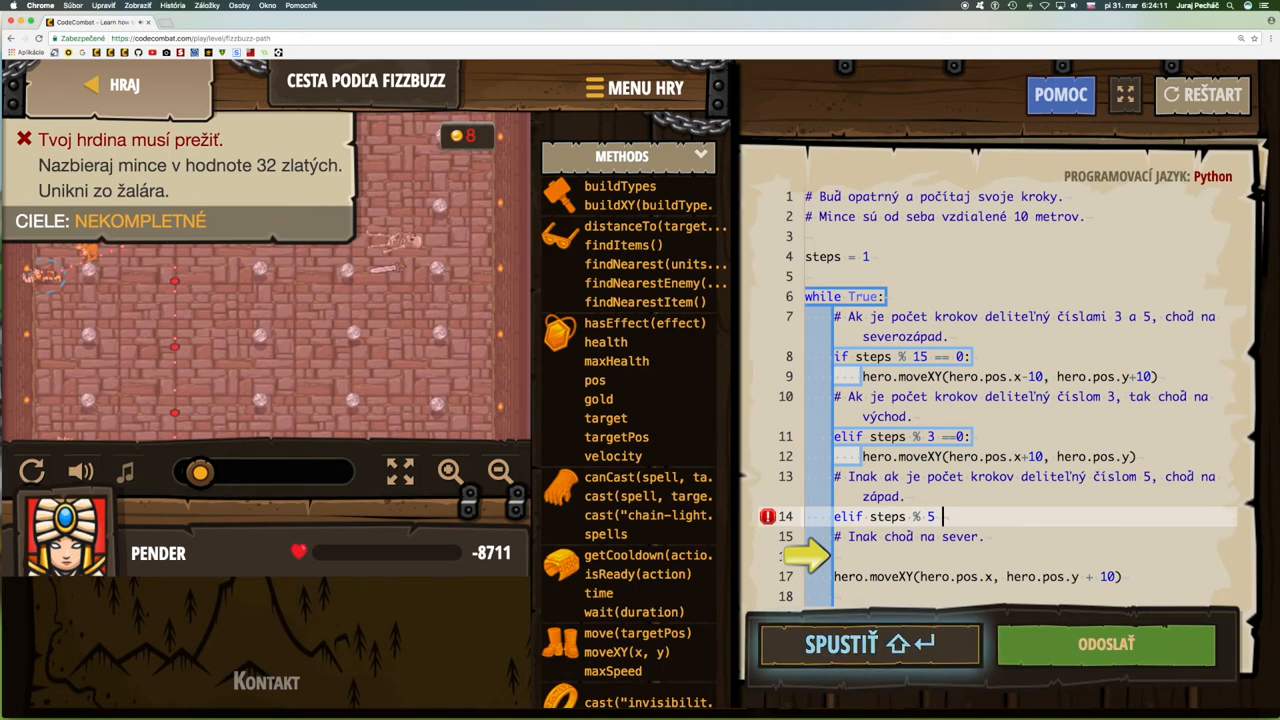
type("==")
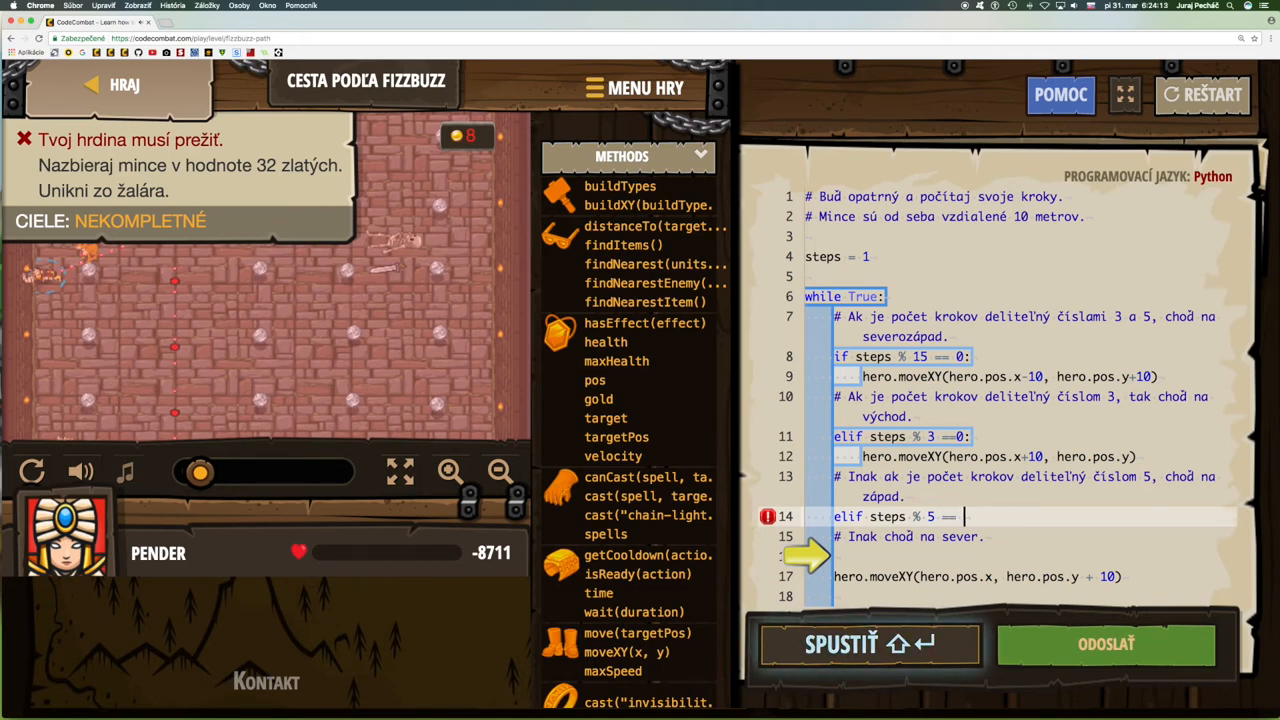
type("0:")
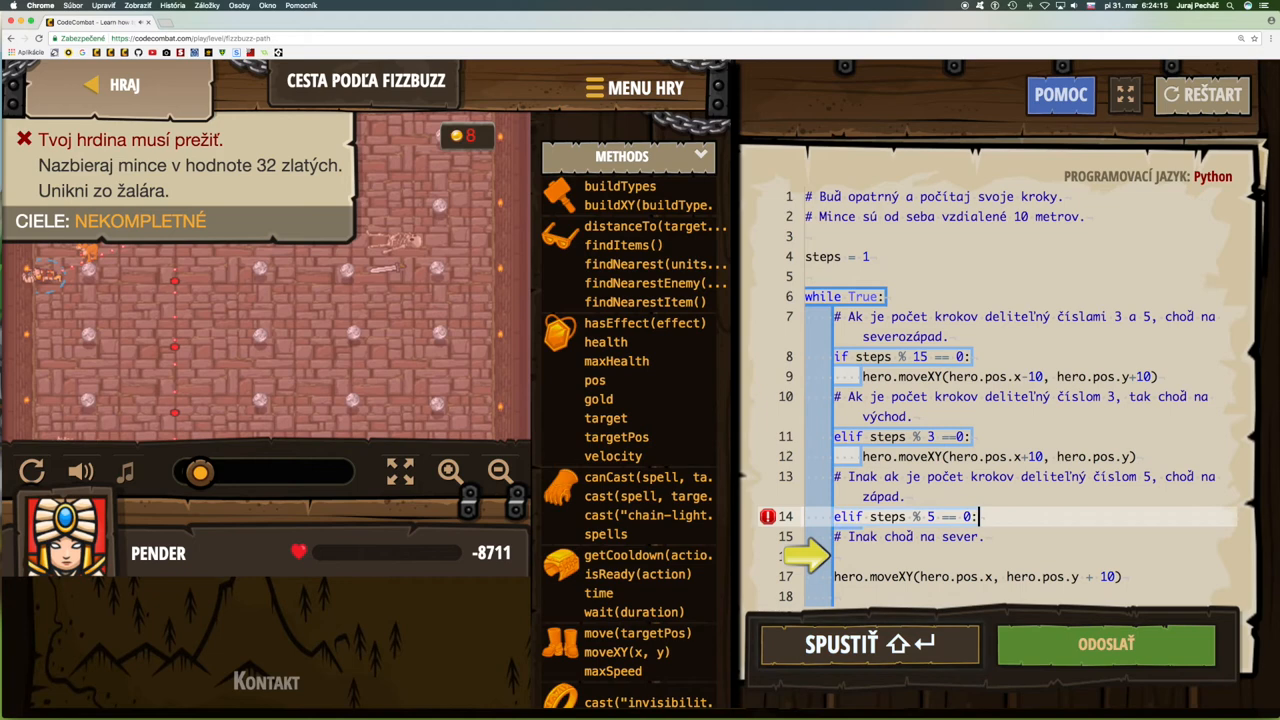
key("enter")
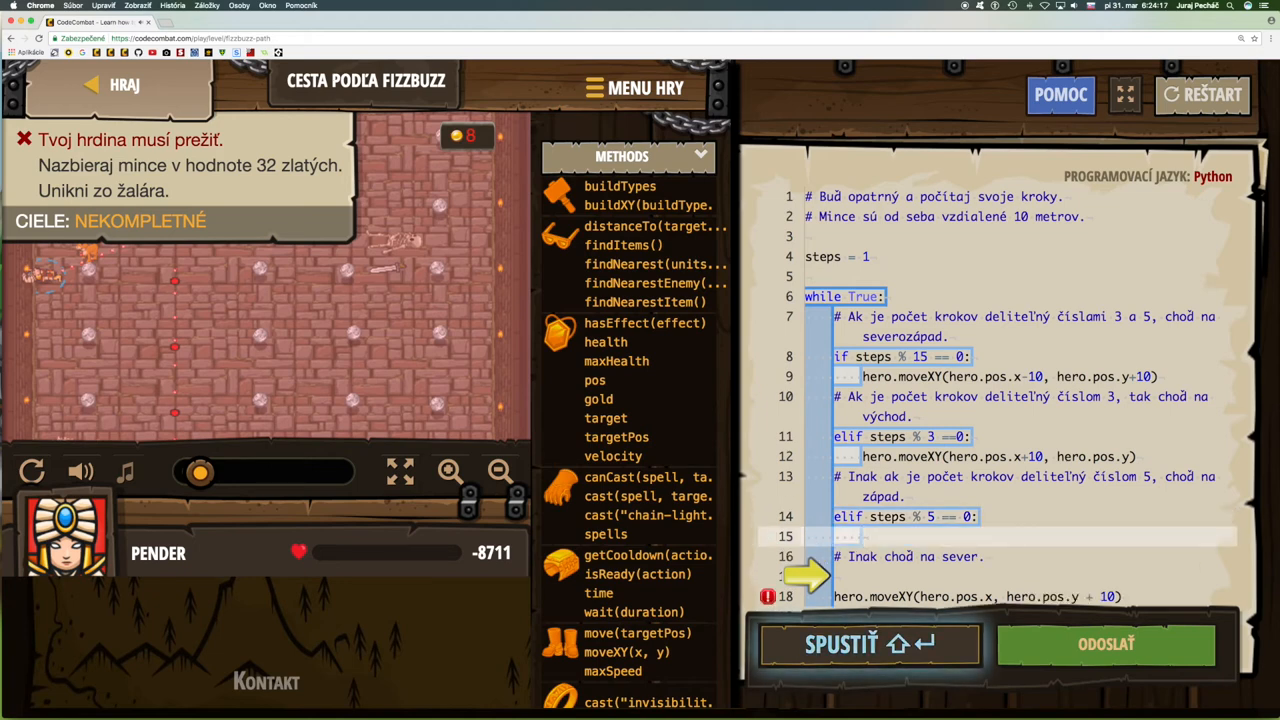
Step: Write hero.moveXY(hero.pos.x-10, hero.pos.y) on line 15
type("moveXY(x, y")
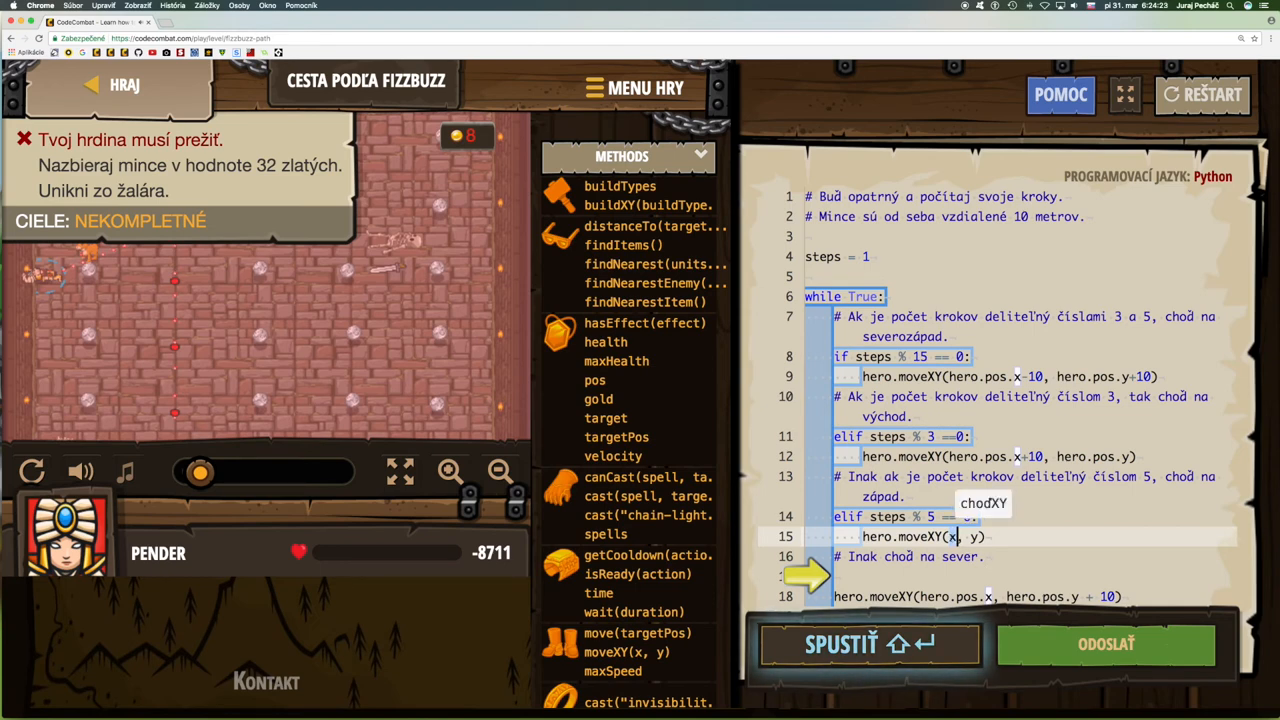
type("hero.pos.")
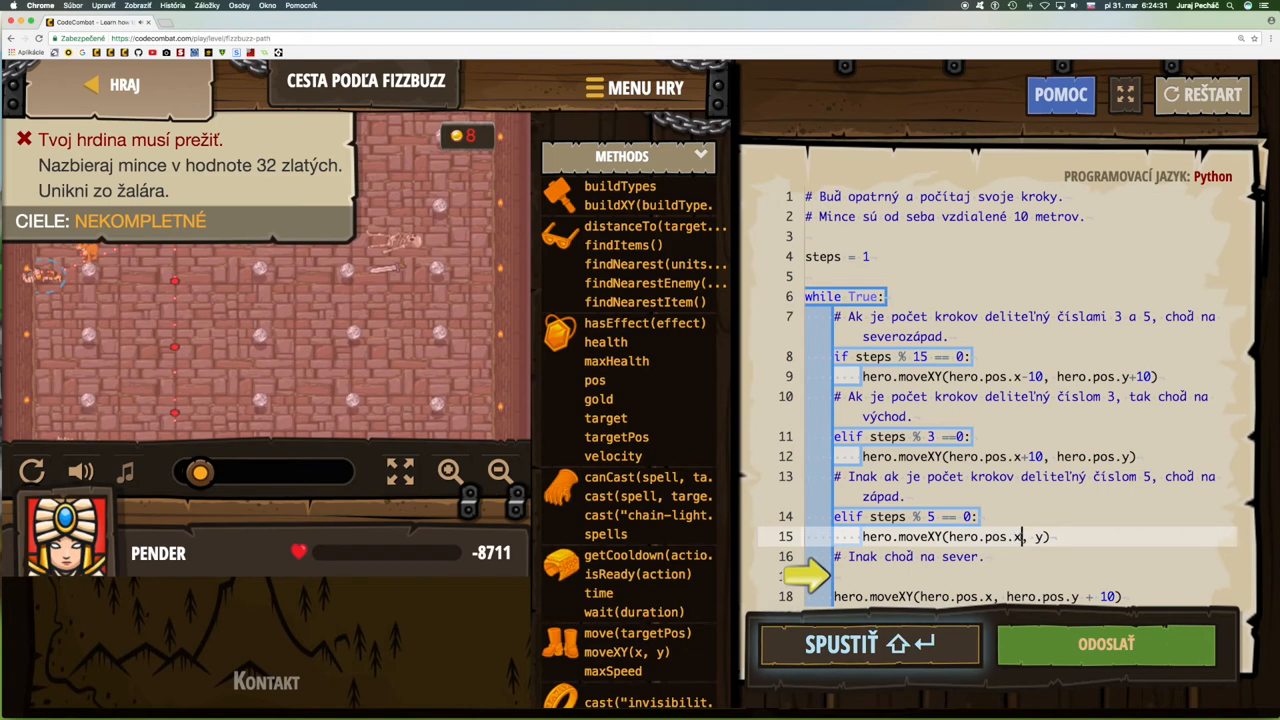
left_click(868, 643)
type("-")
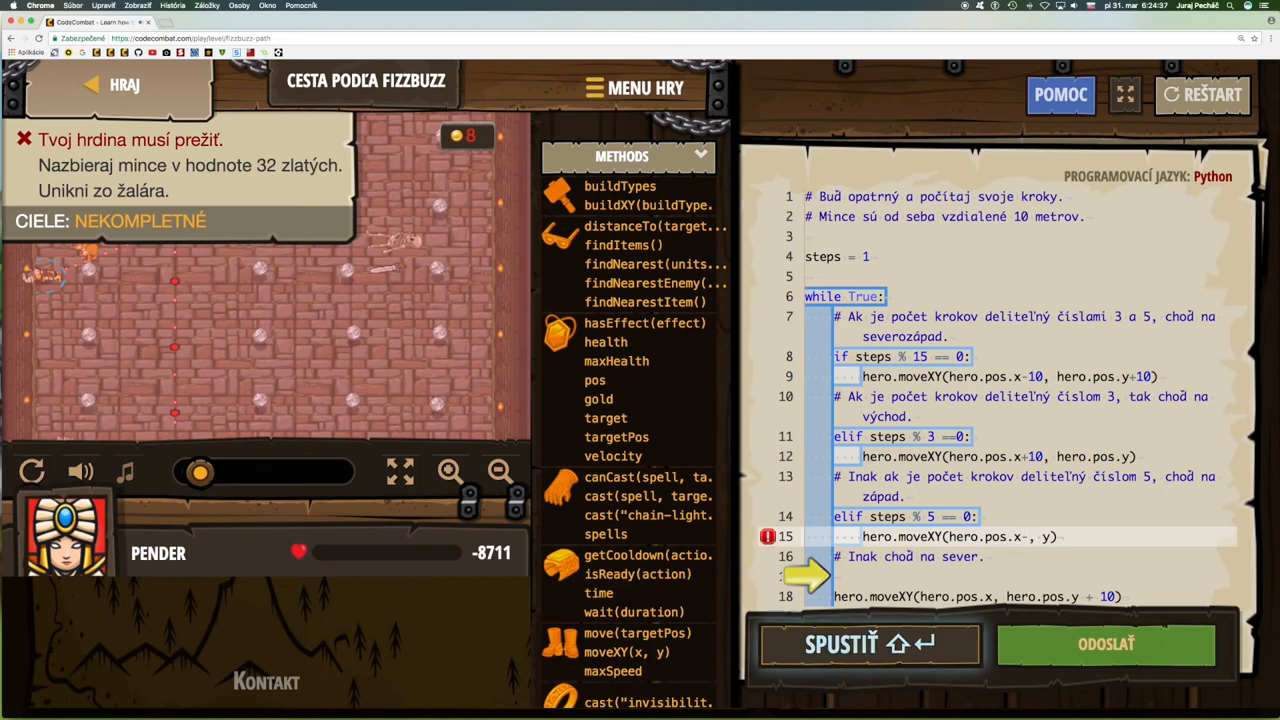
type("10")
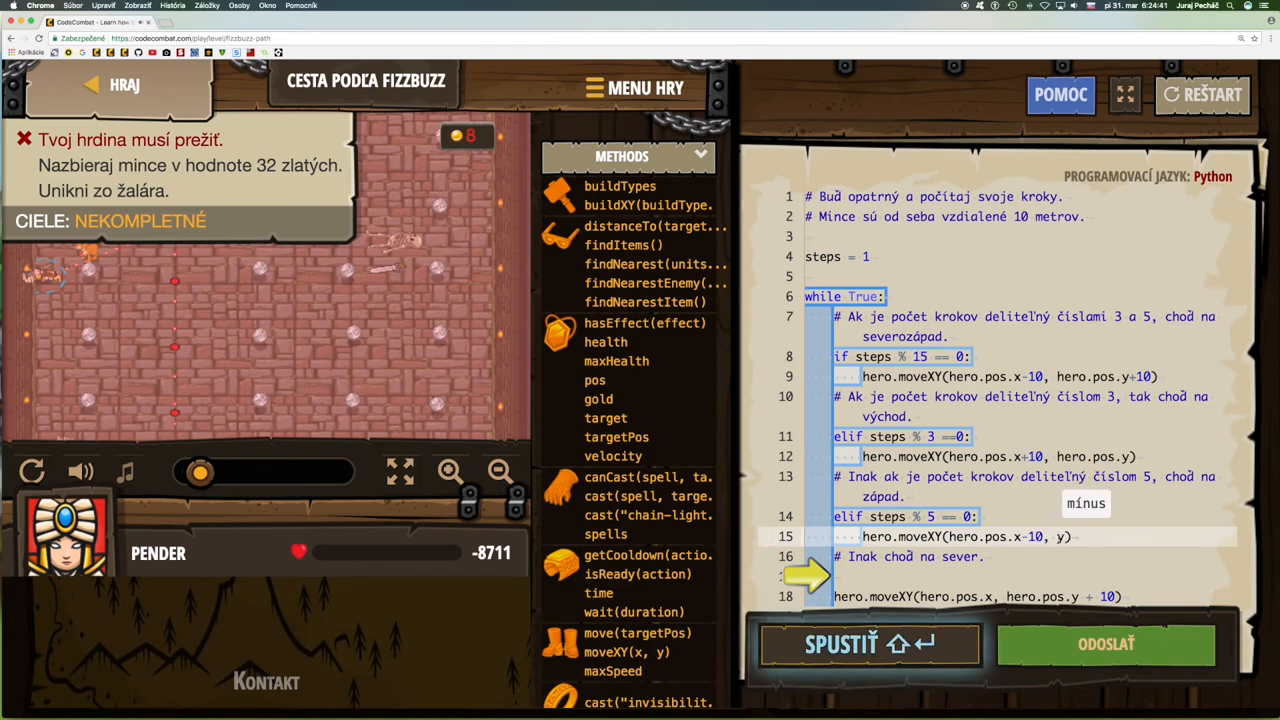
type("hero.pos.")
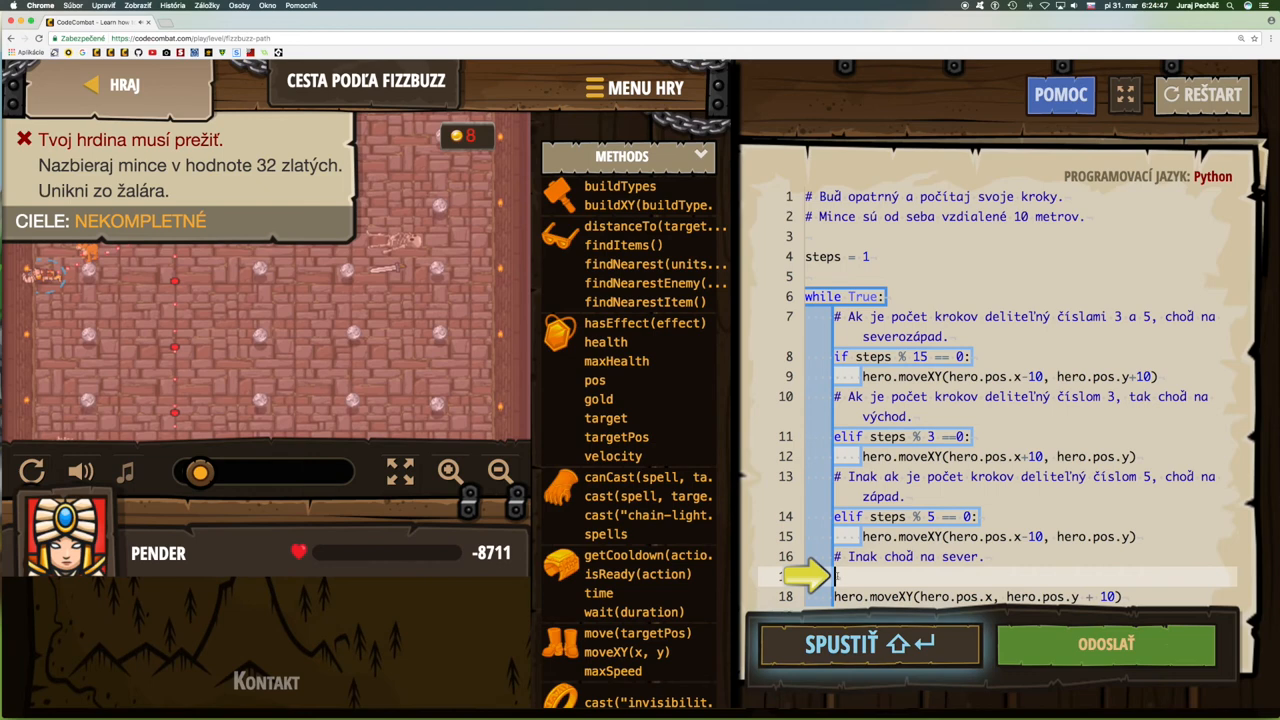
Step: Put the northward move under 'else:', then run and submit the solution
type("else:")
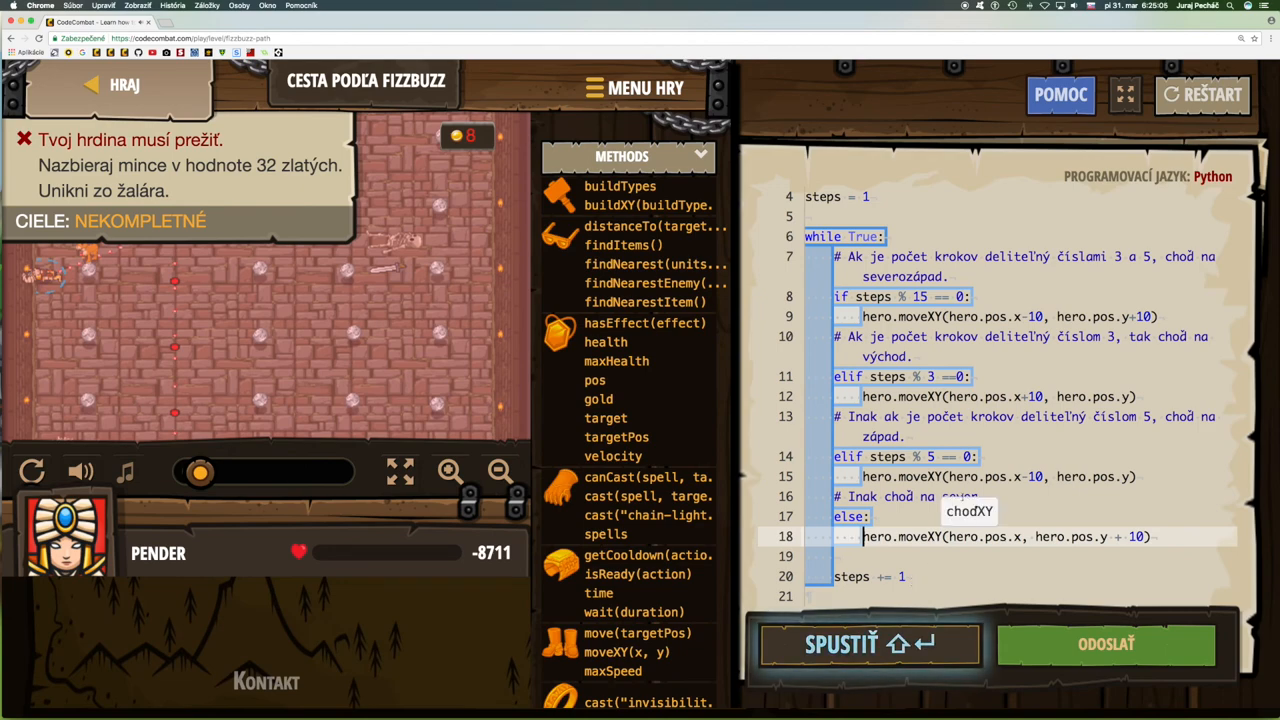
left_click(868, 643)
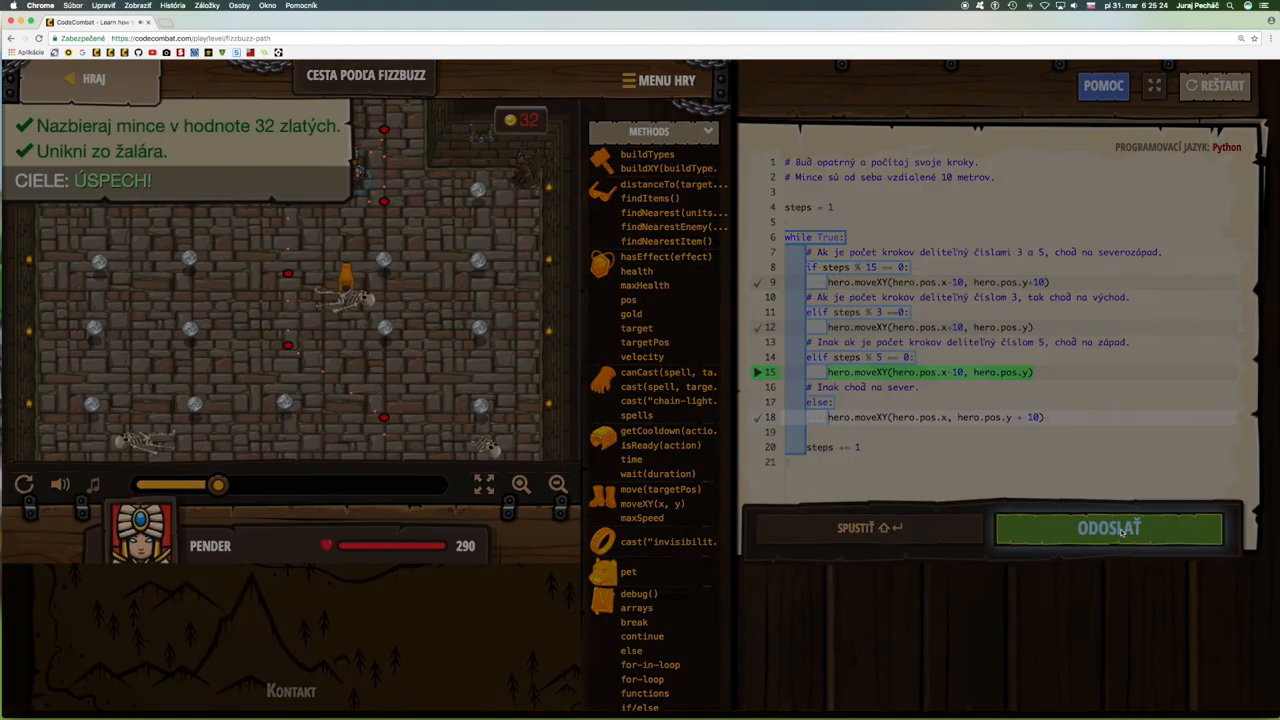
left_click(1108, 528)
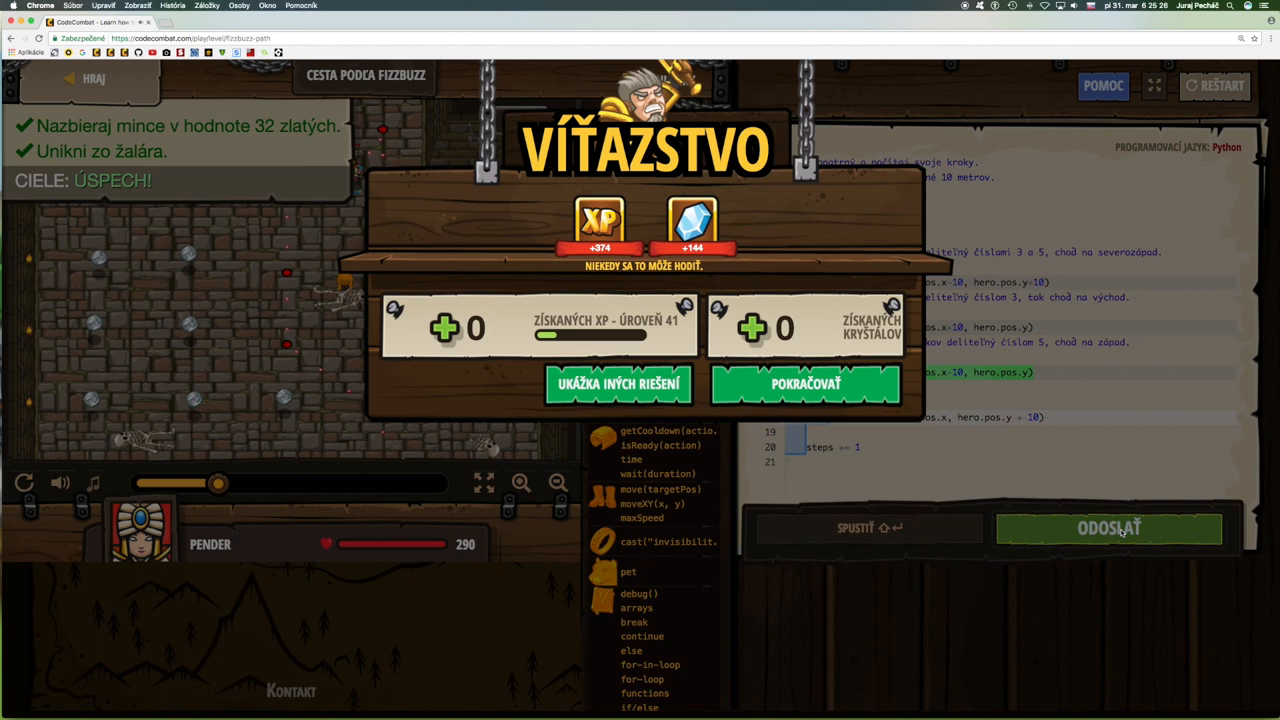